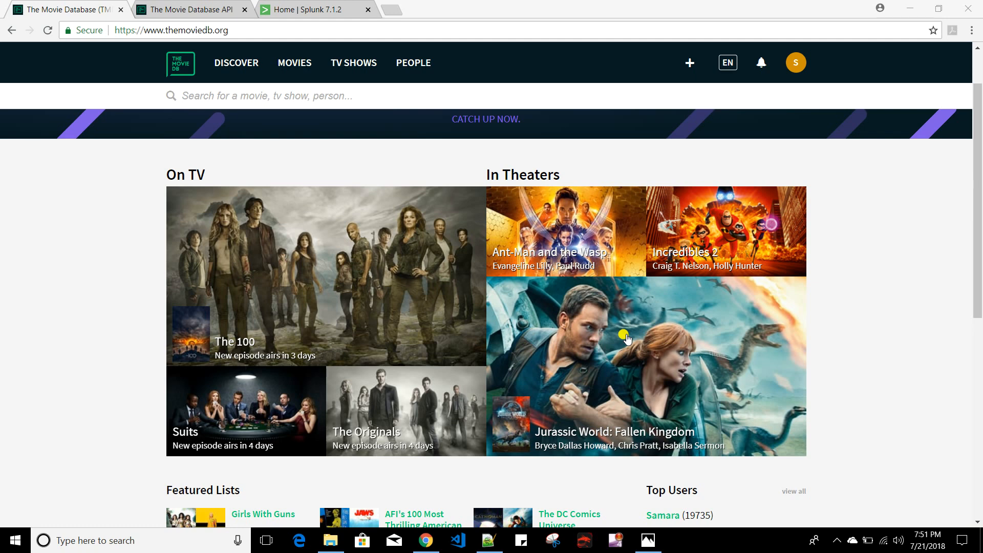
Switch to the Splunk home tab and open the TMDB app's search page
left_click(314, 9)
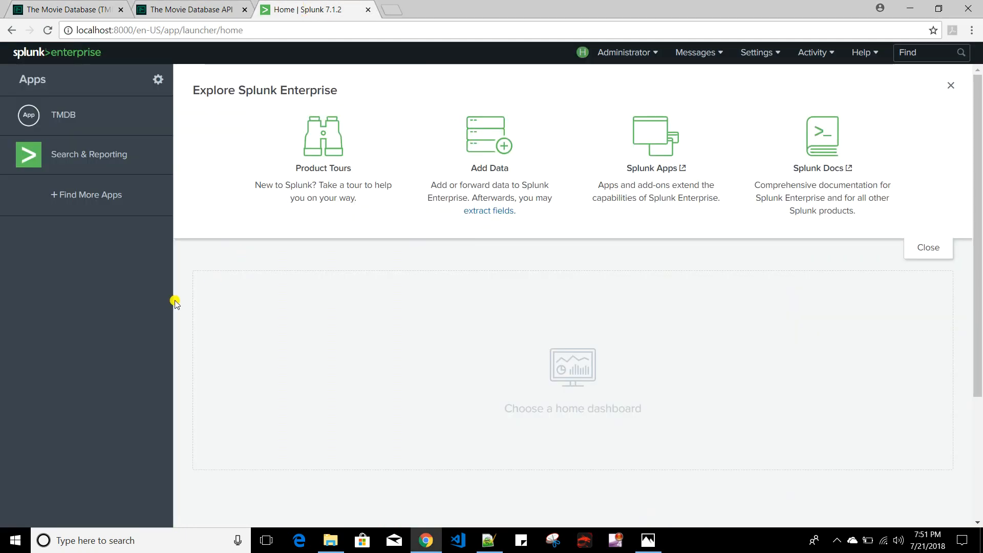
mouse_move(38, 125)
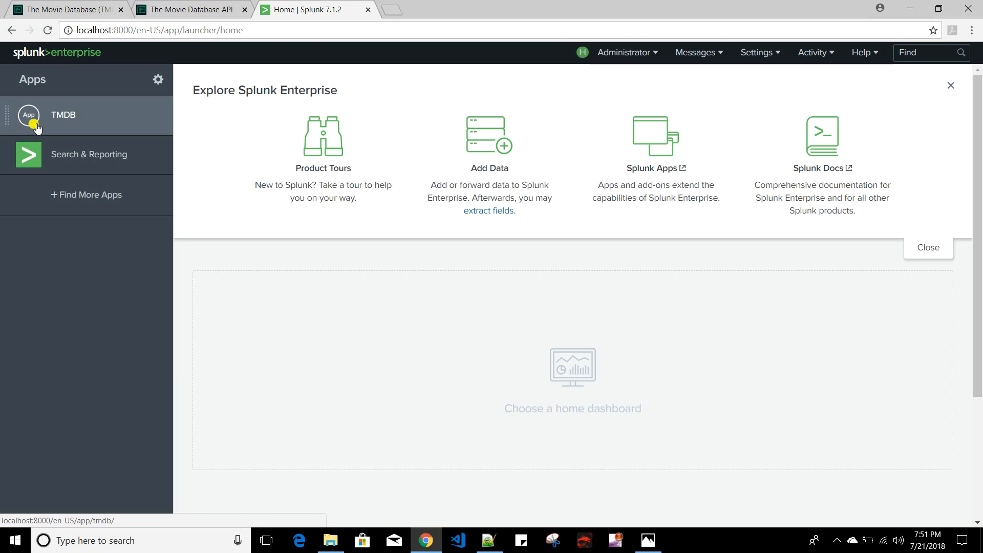
mouse_move(46, 120)
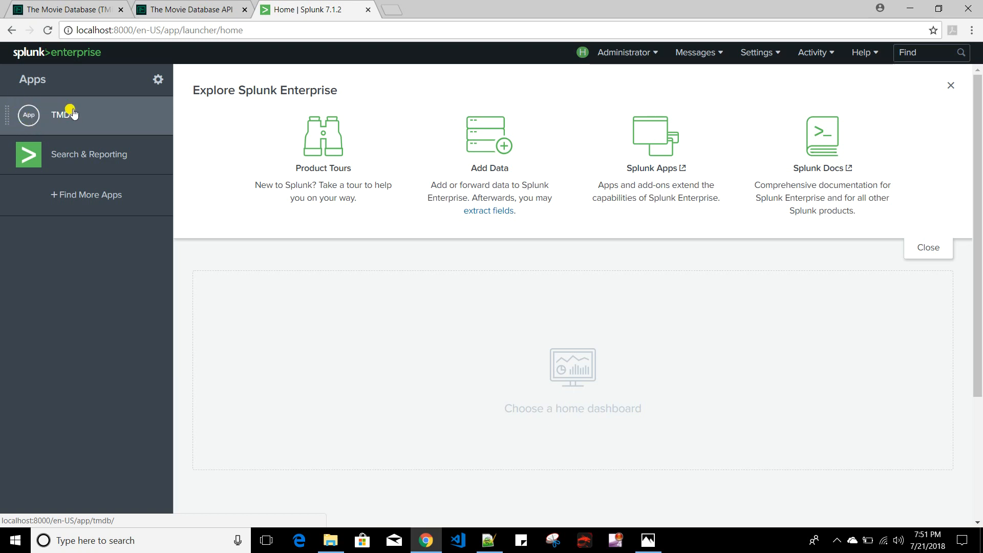
left_click(60, 115)
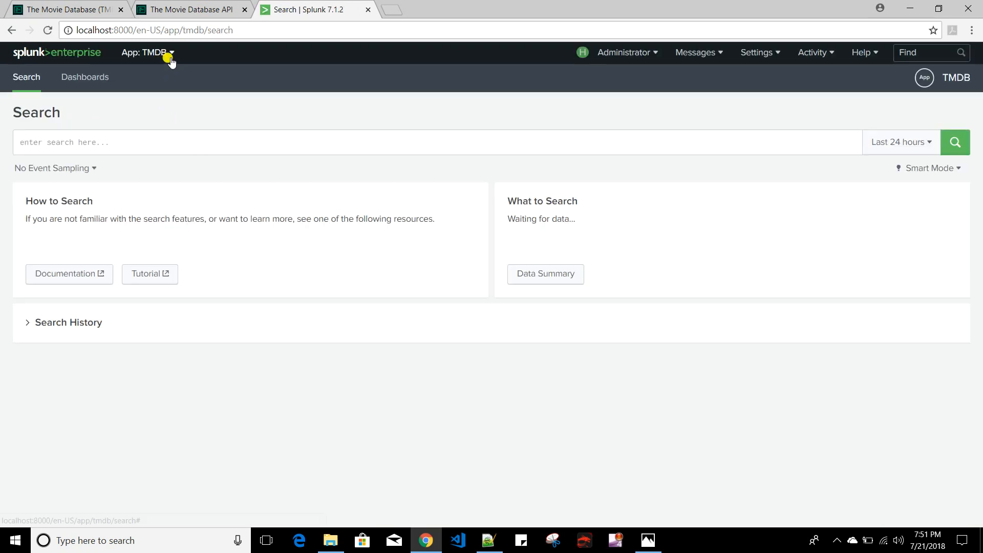
left_click(147, 52)
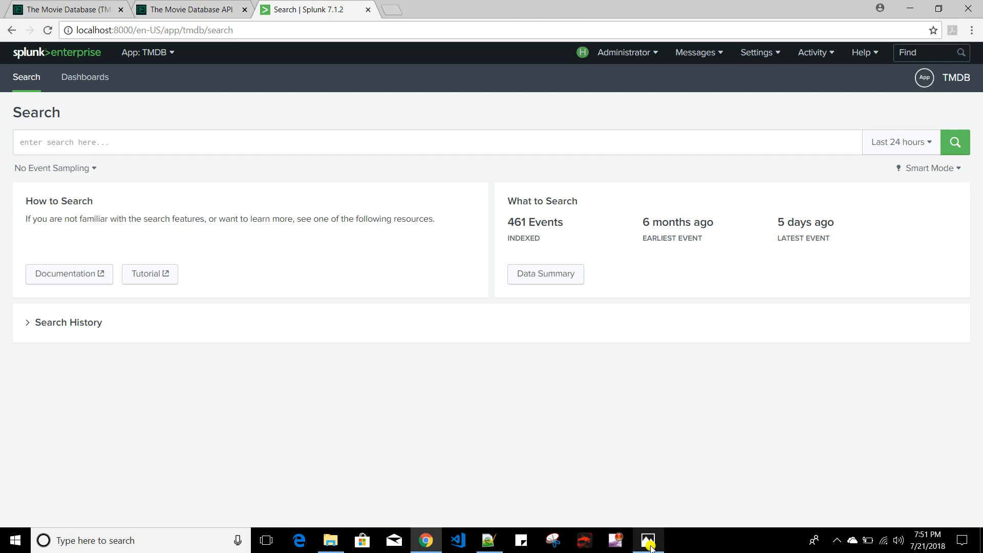
Switch to Photos showing app_icon_naming.PNG with icon names, sizes and placements
left_click(647, 540)
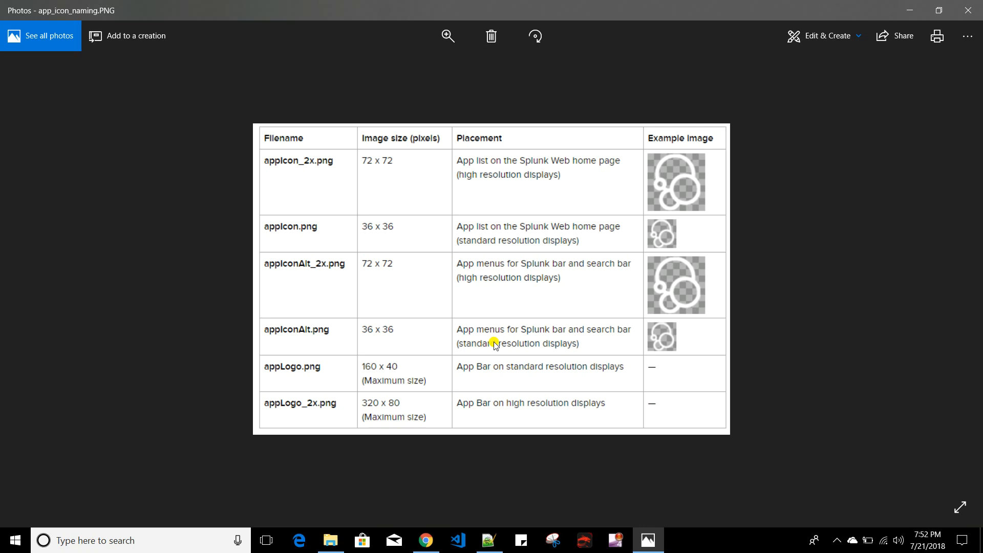
mouse_move(384, 164)
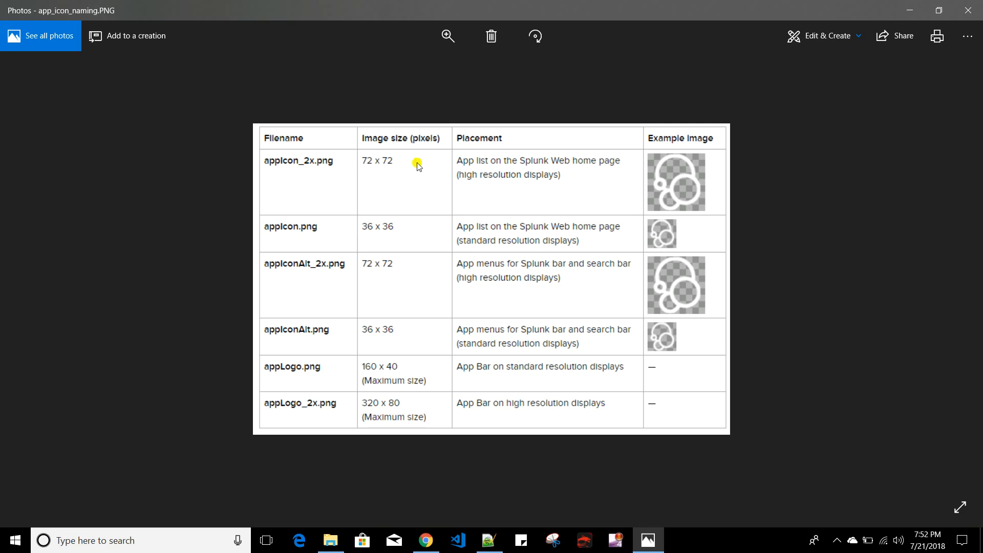
mouse_move(326, 197)
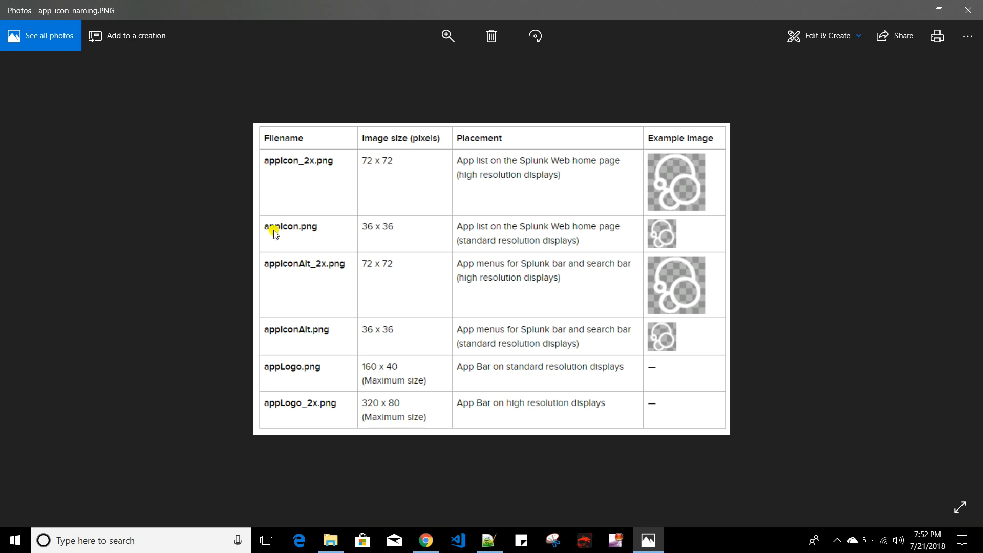
mouse_move(305, 279)
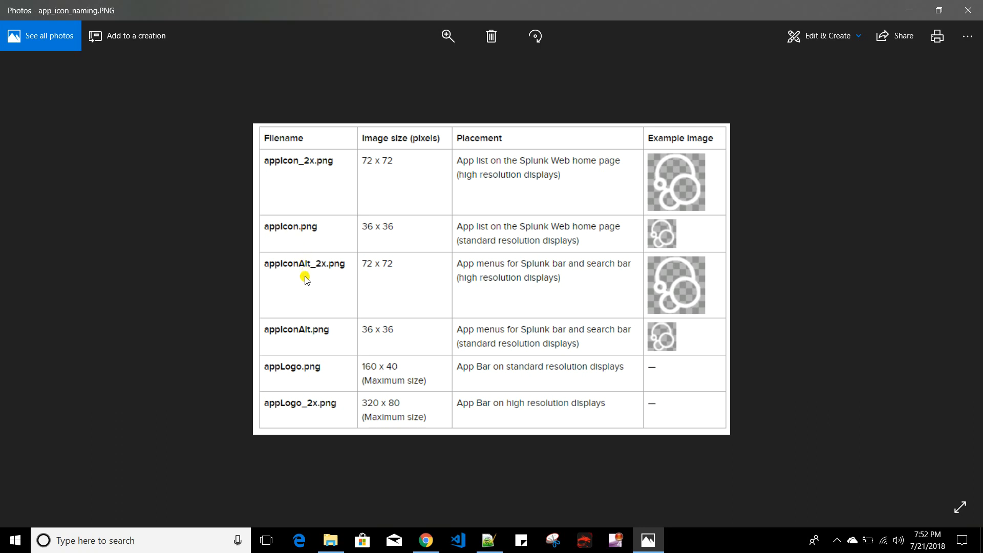
mouse_move(315, 337)
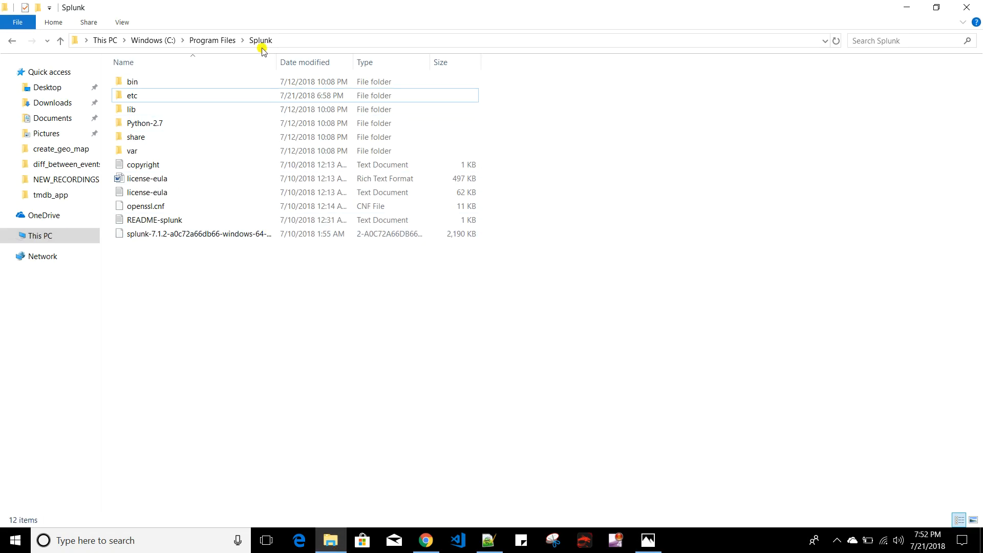
Create a 'static' folder inside Splunk\etc\apps\tmdb, then select the film image in Downloads
left_click(132, 96)
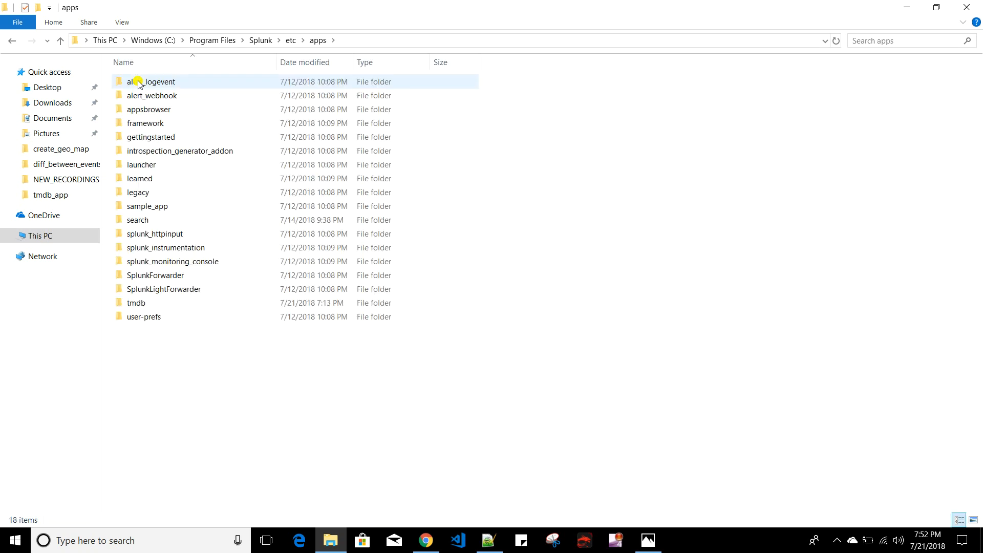
double_click(135, 303)
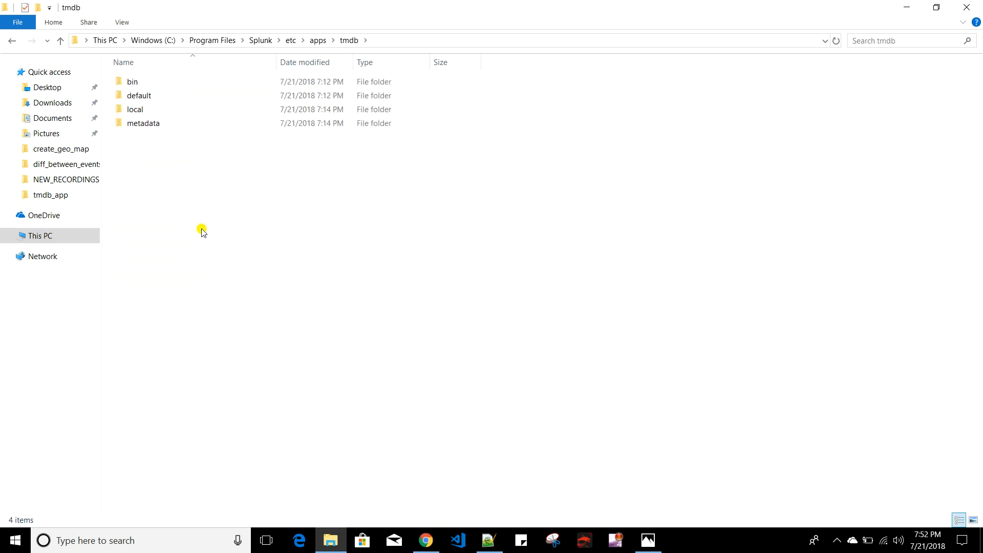
right_click(203, 228)
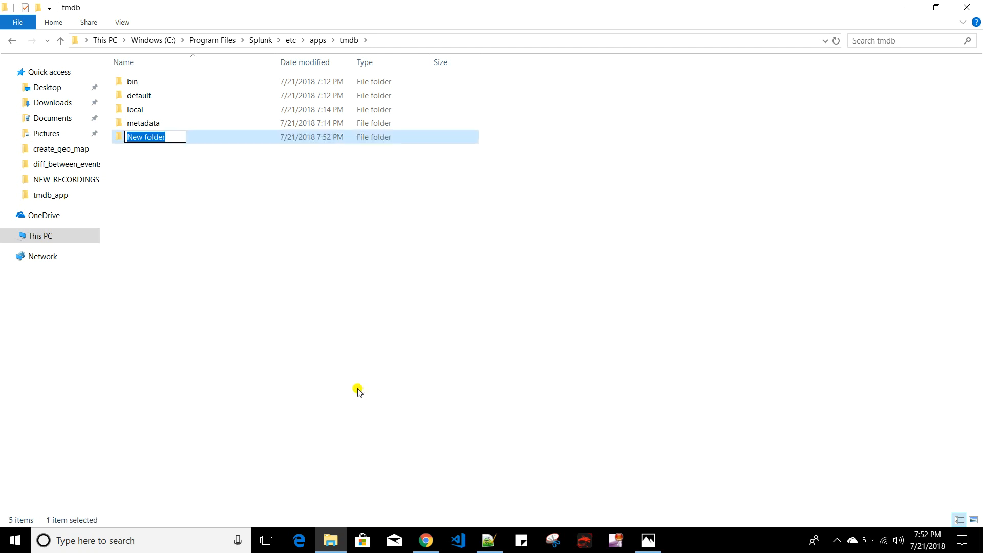
type("static")
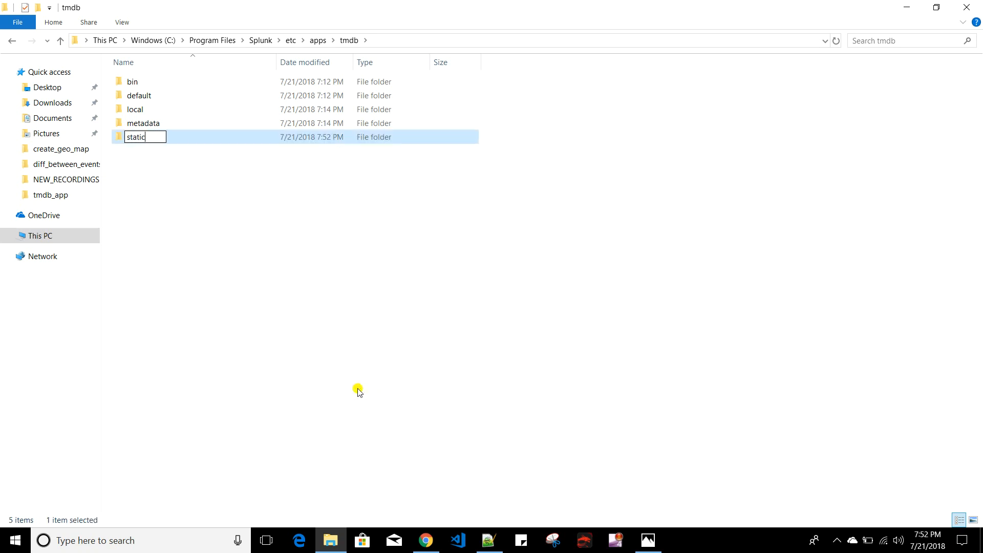
key("Enter")
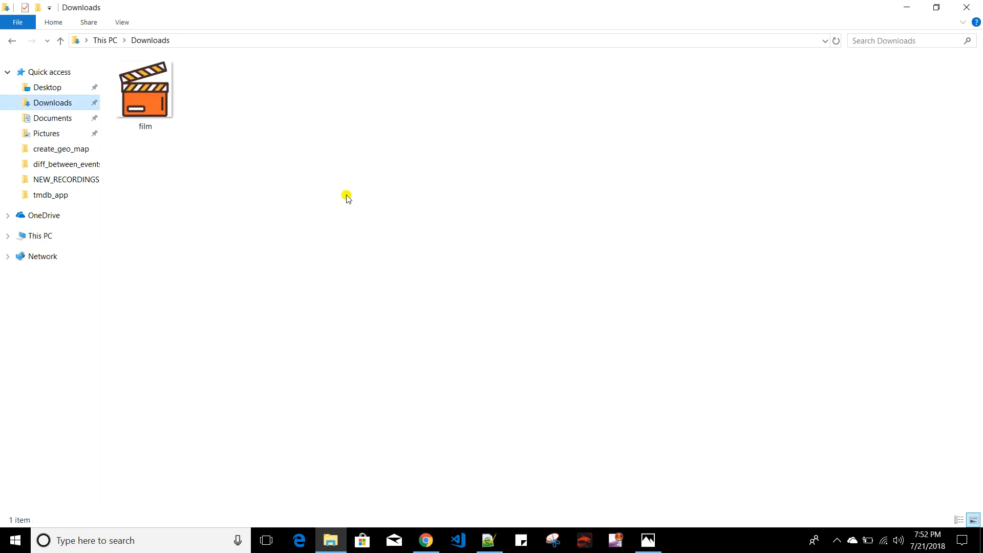
mouse_move(125, 136)
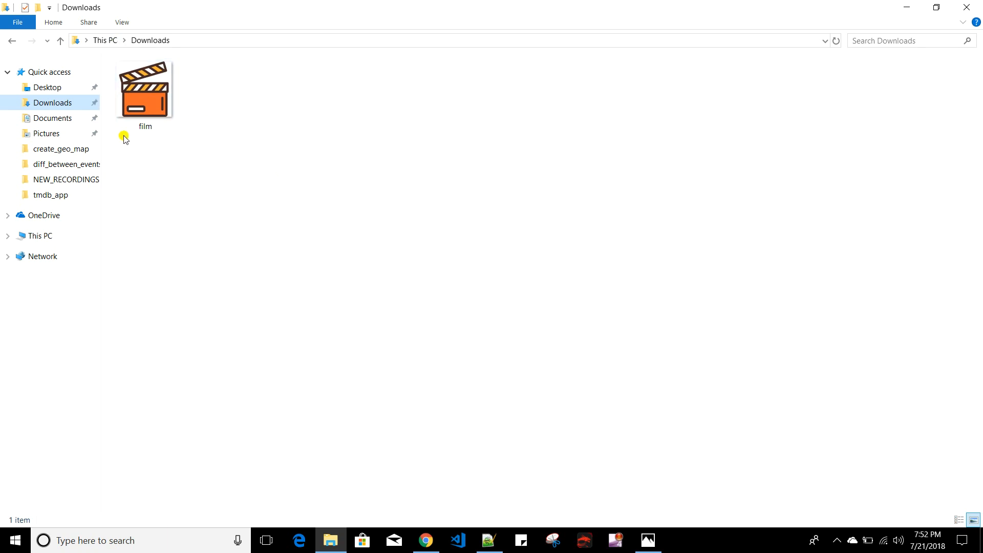
mouse_move(207, 164)
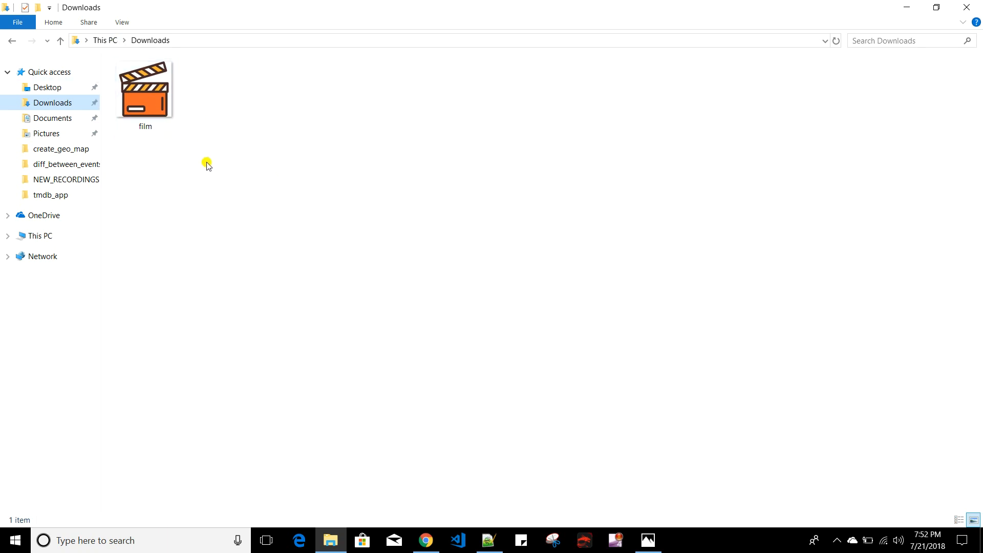
left_click(145, 92)
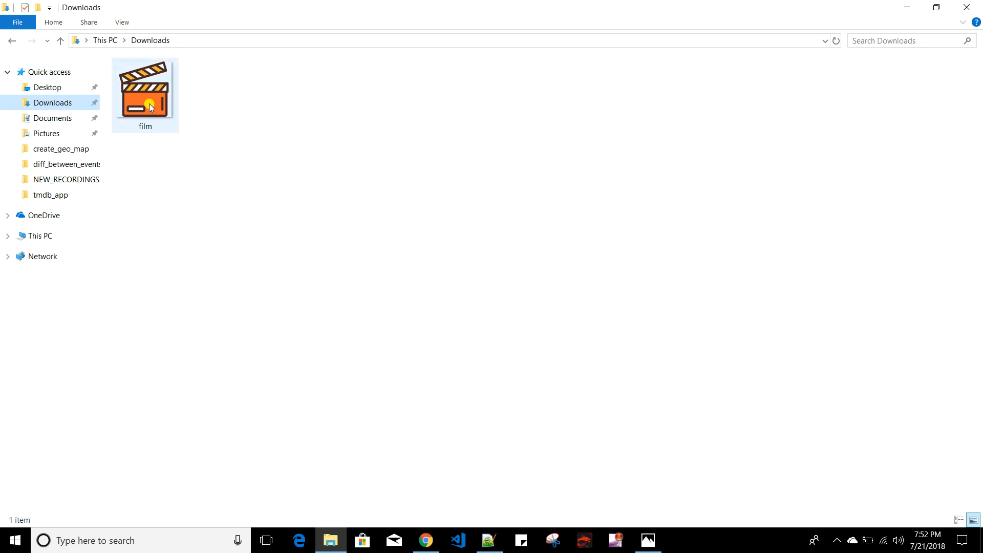
Resize the film image to 72 pixels in Paint and start Save as with Downloads as location
right_click(144, 103)
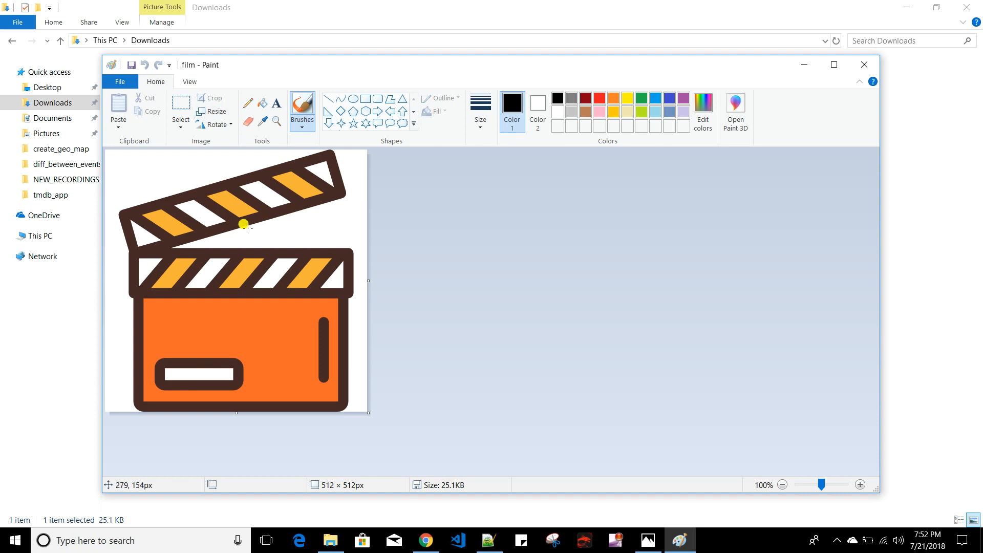
mouse_move(227, 202)
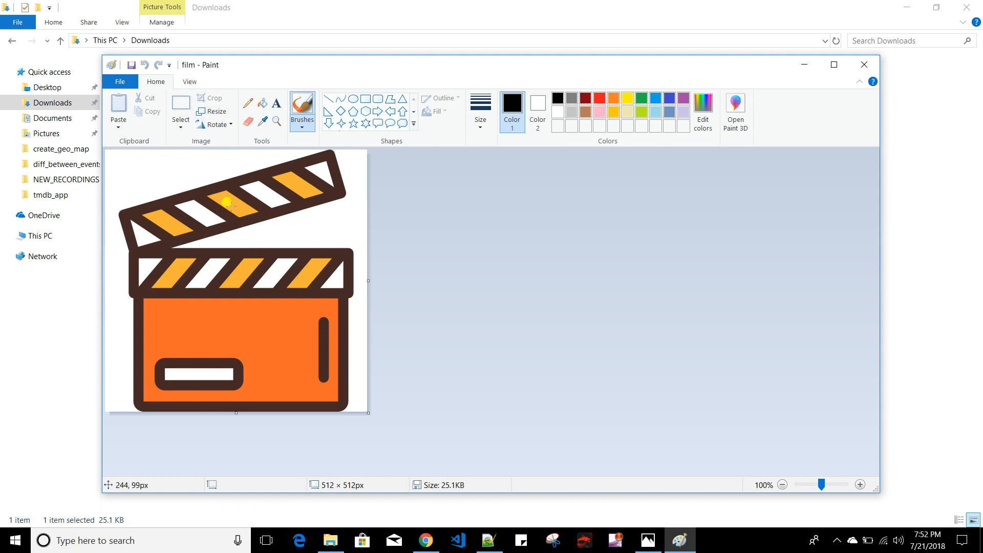
left_click(213, 110)
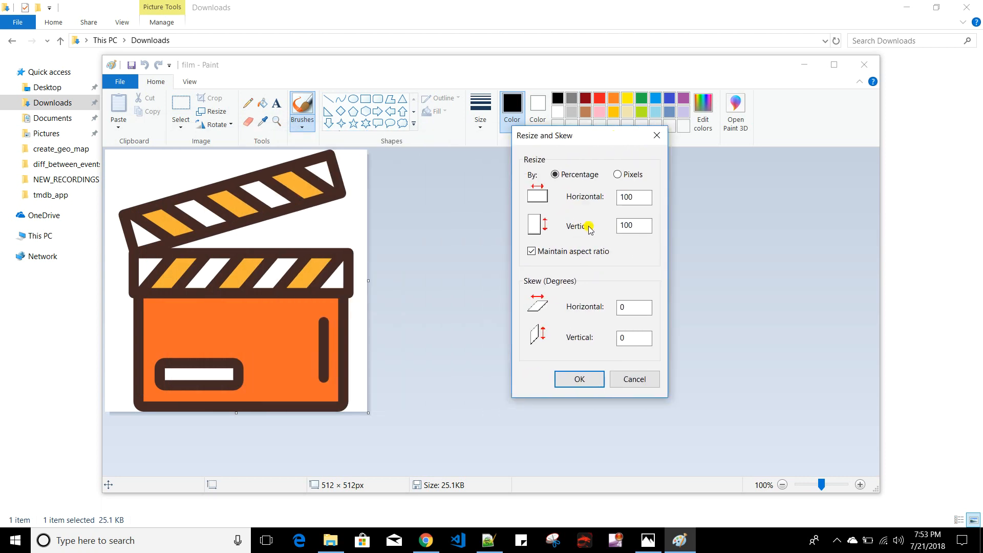
left_click(620, 174)
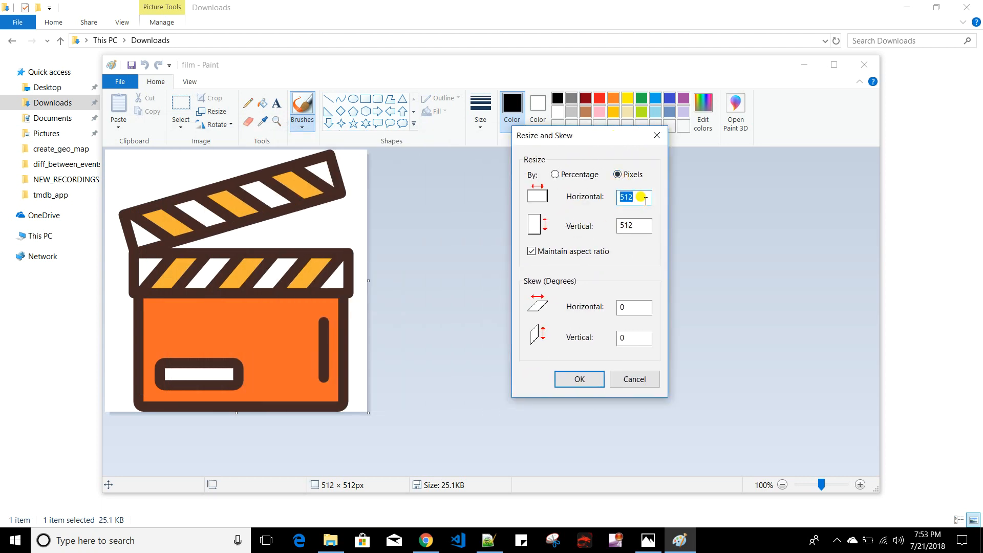
type("72")
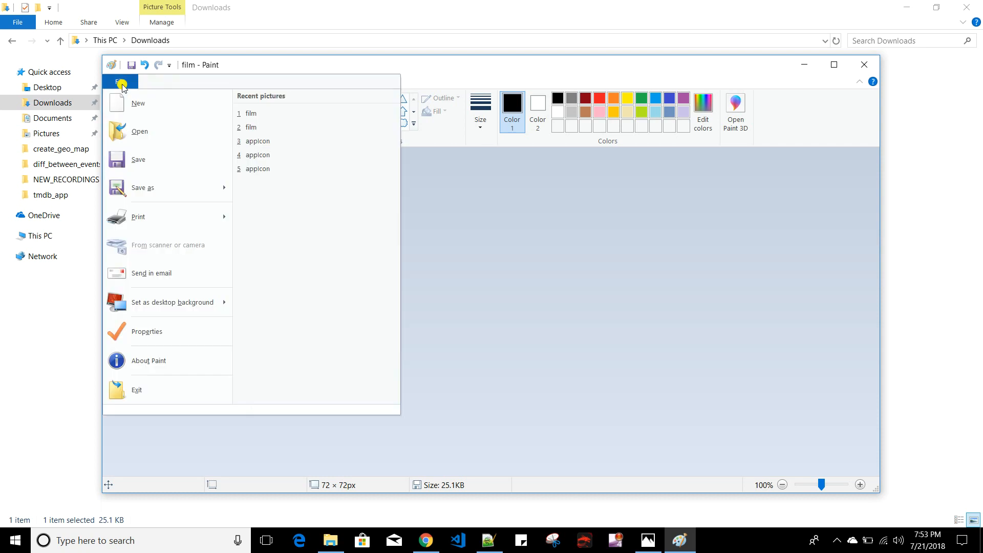
left_click(142, 187)
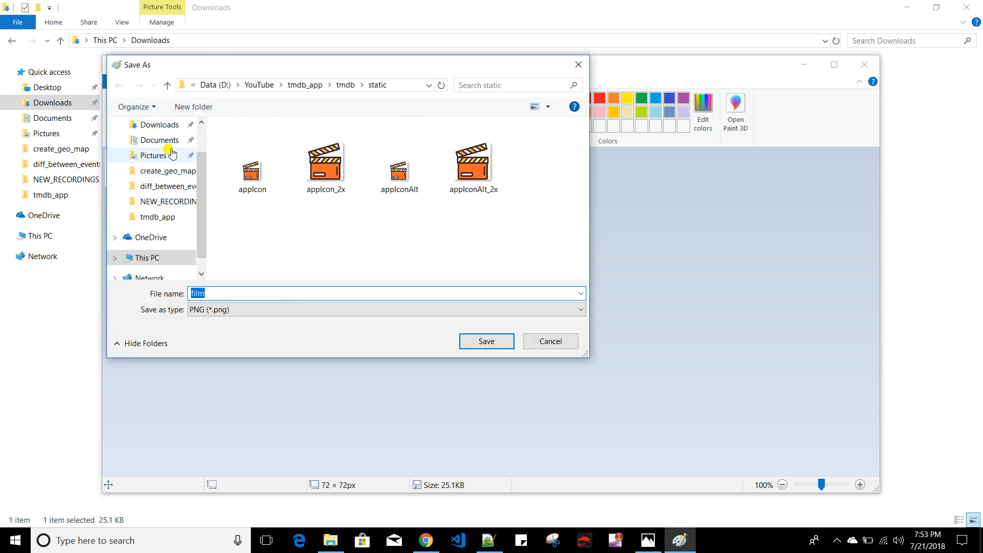
left_click(160, 124)
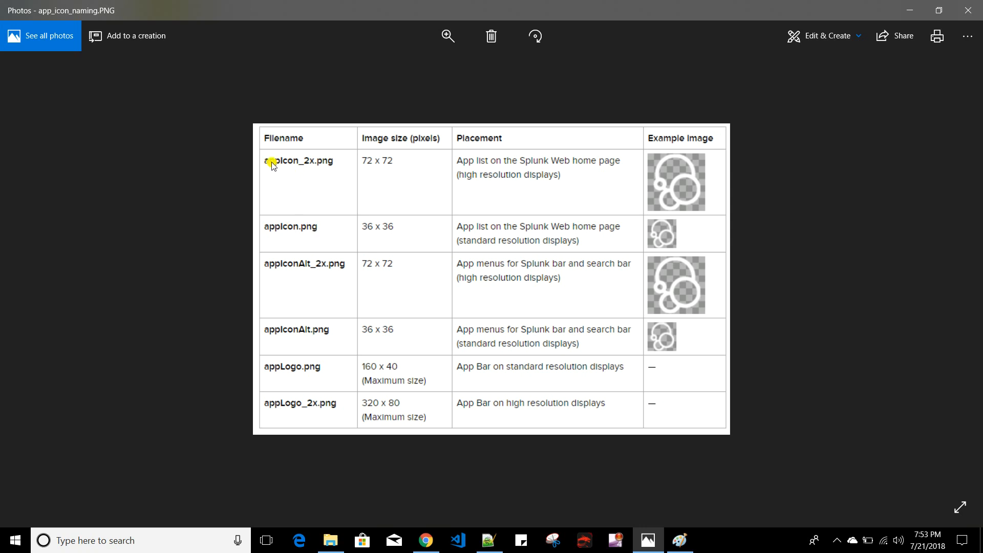
mouse_move(355, 168)
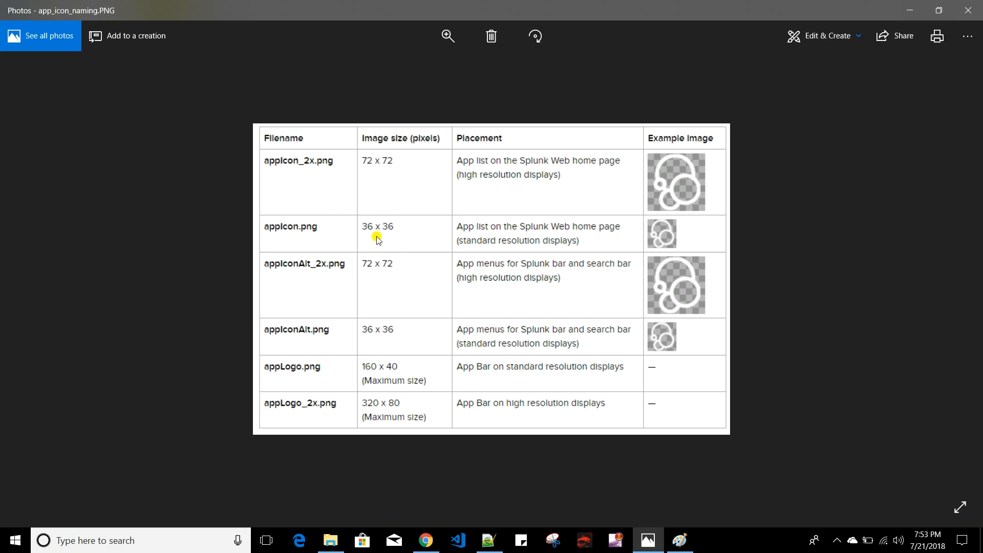
mouse_move(358, 237)
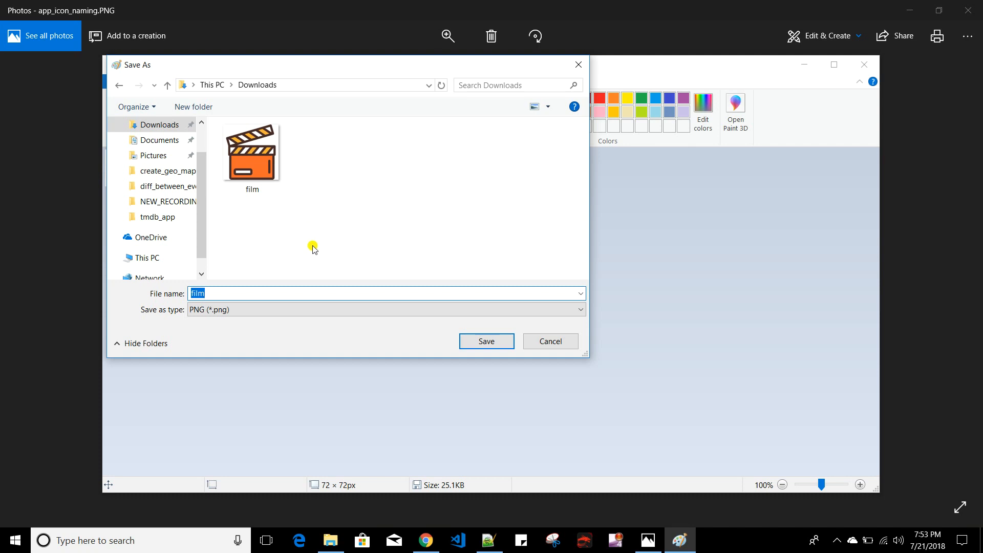
Save the 72 × 72 image as appIcon_2x in Downloads, accepting the transparency warning
type("appIcon")
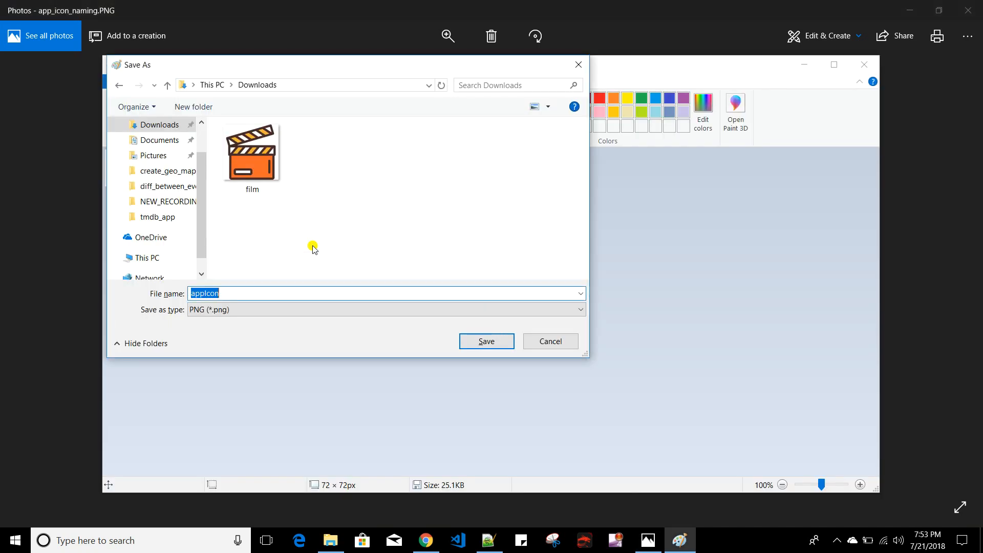
type("_2x")
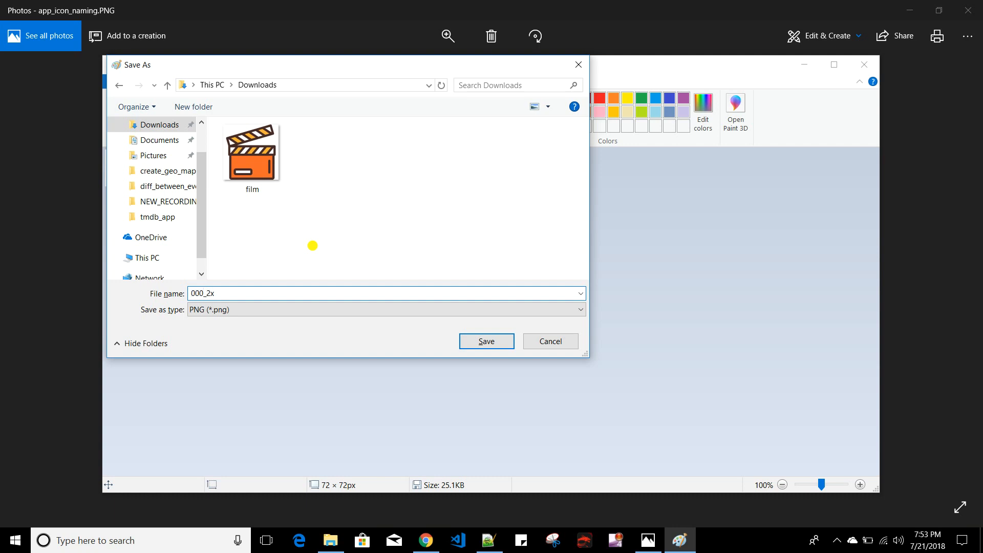
key("Backspace")
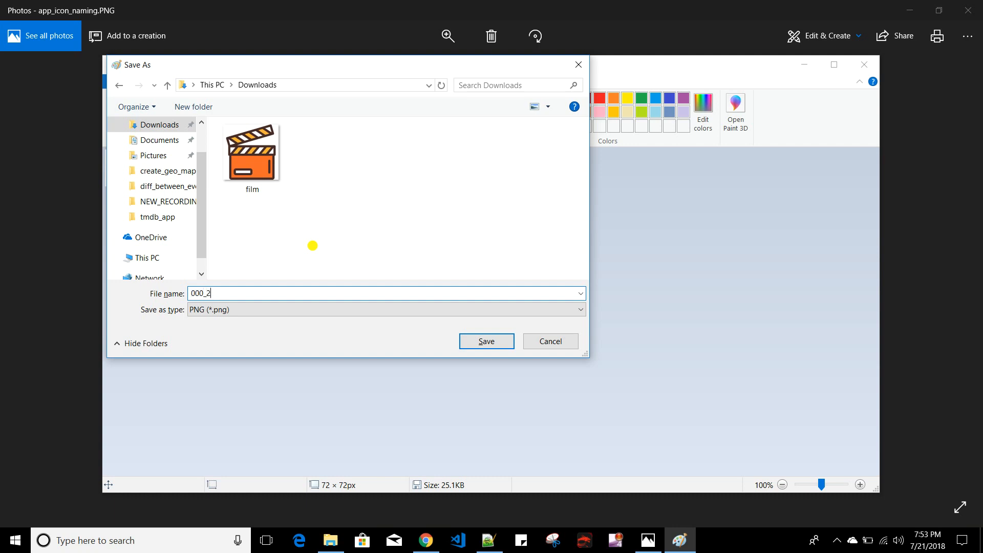
type("app")
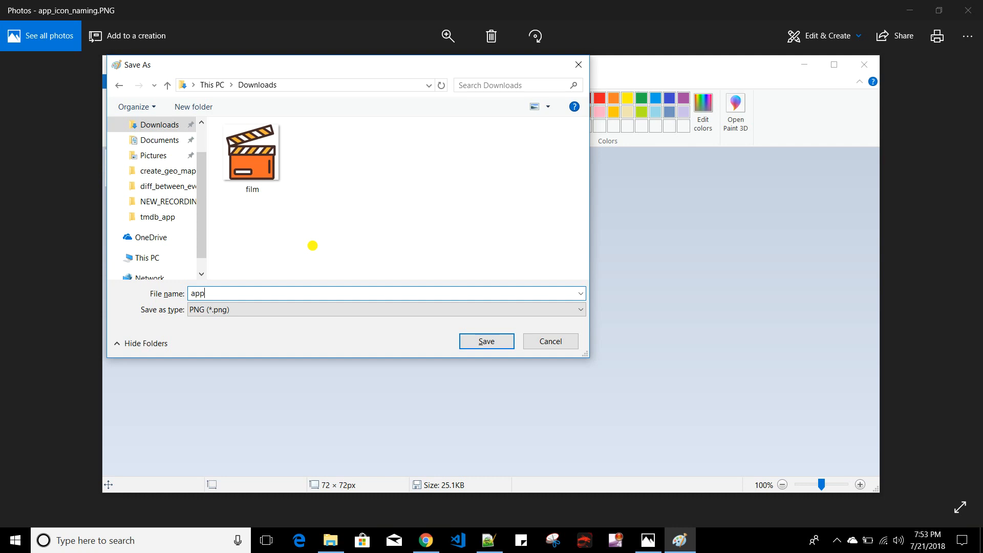
type("Icon_2x")
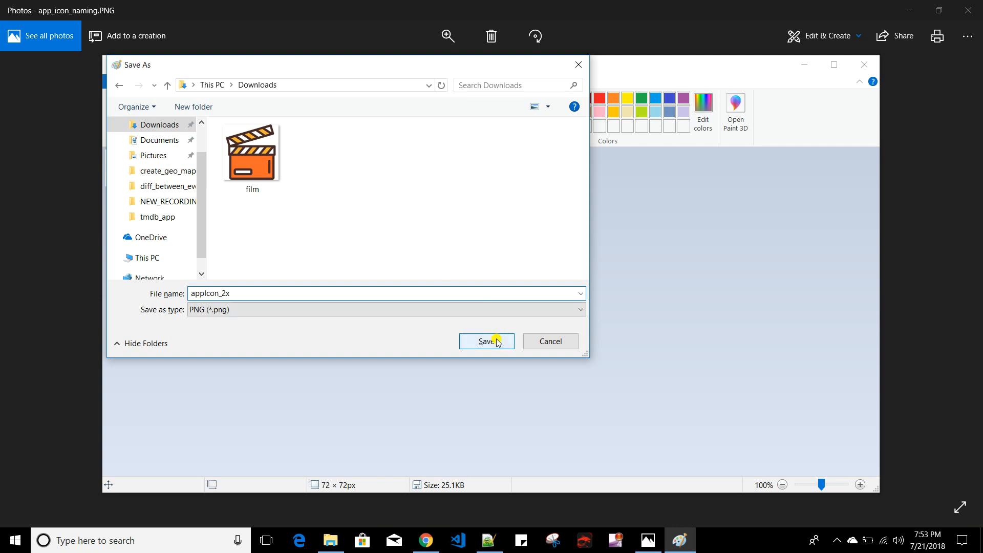
left_click(485, 341)
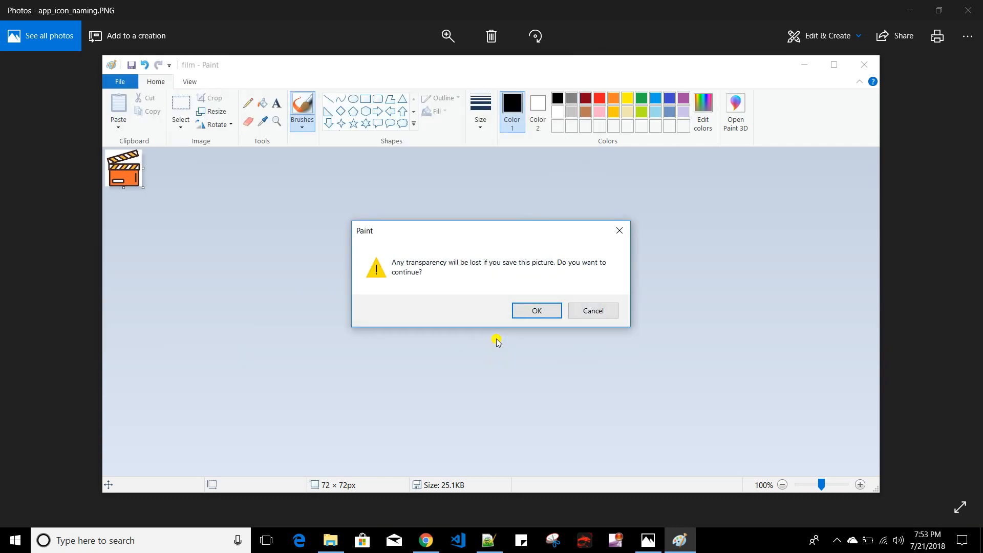
left_click(535, 310)
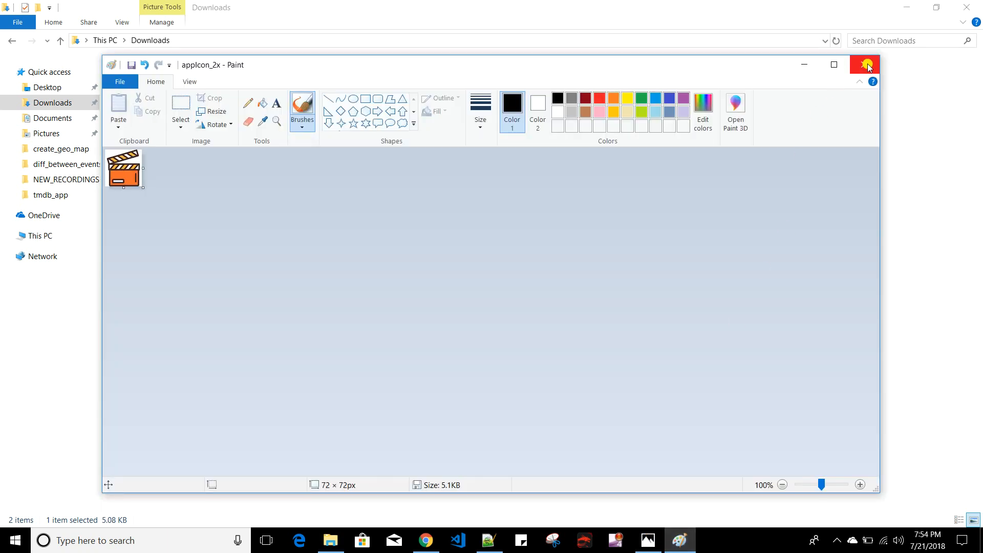
Resize the original film image to 36 × 36 and save it as appIcon in Downloads
right_click(146, 94)
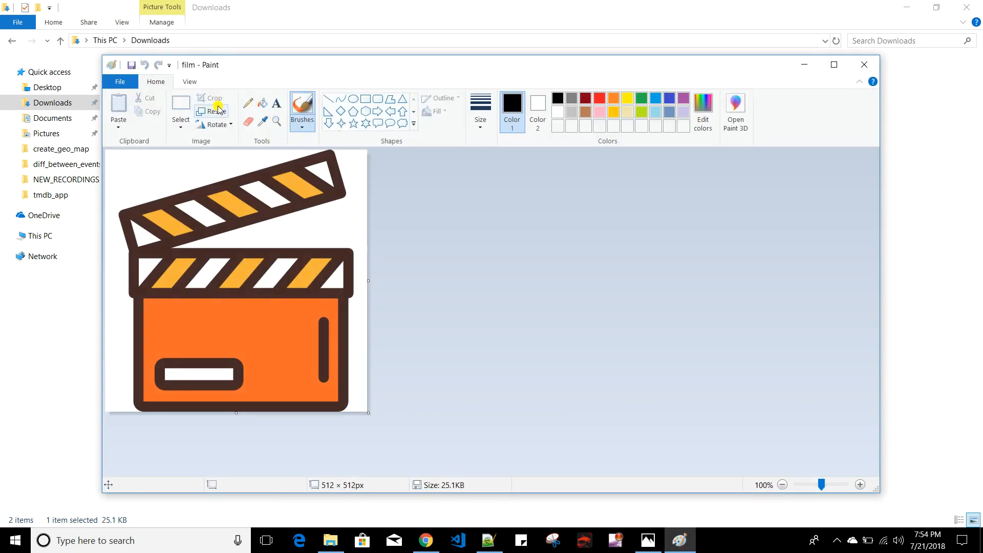
left_click(214, 111)
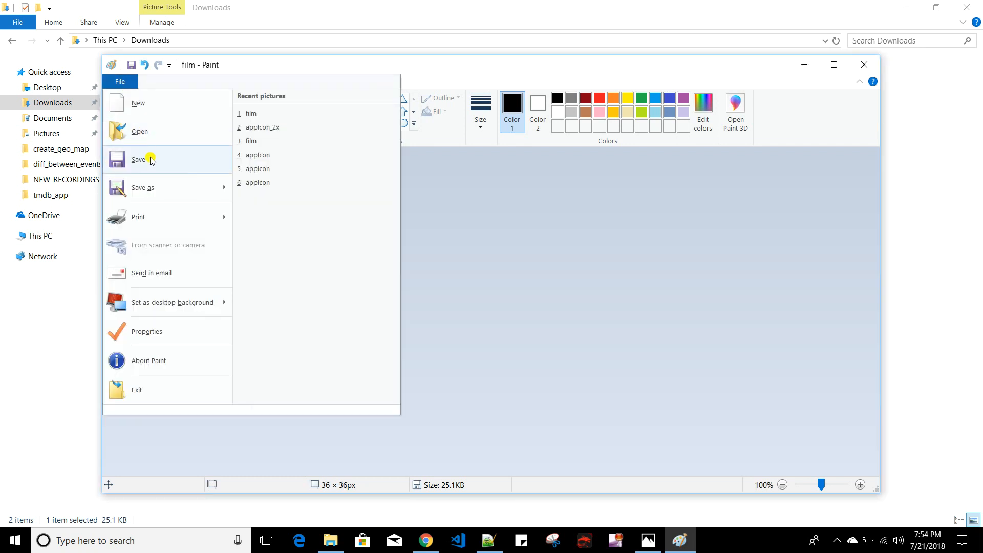
left_click(139, 159)
type("appIcon")
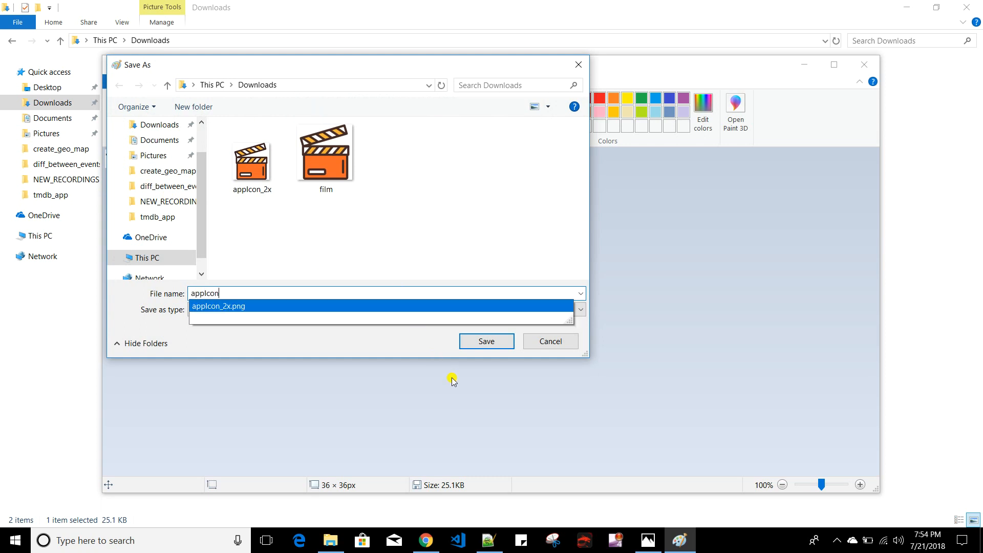
left_click(485, 341)
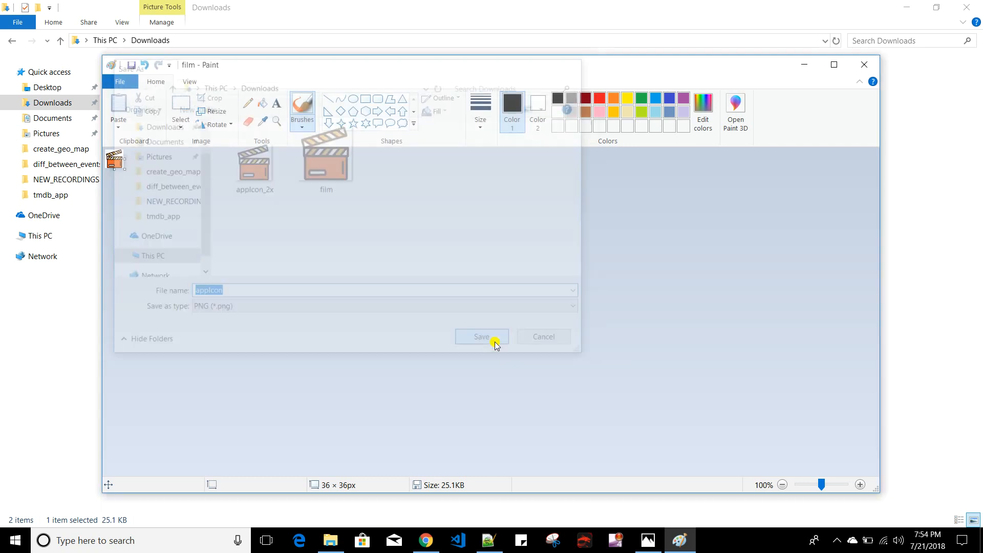
left_click(481, 337)
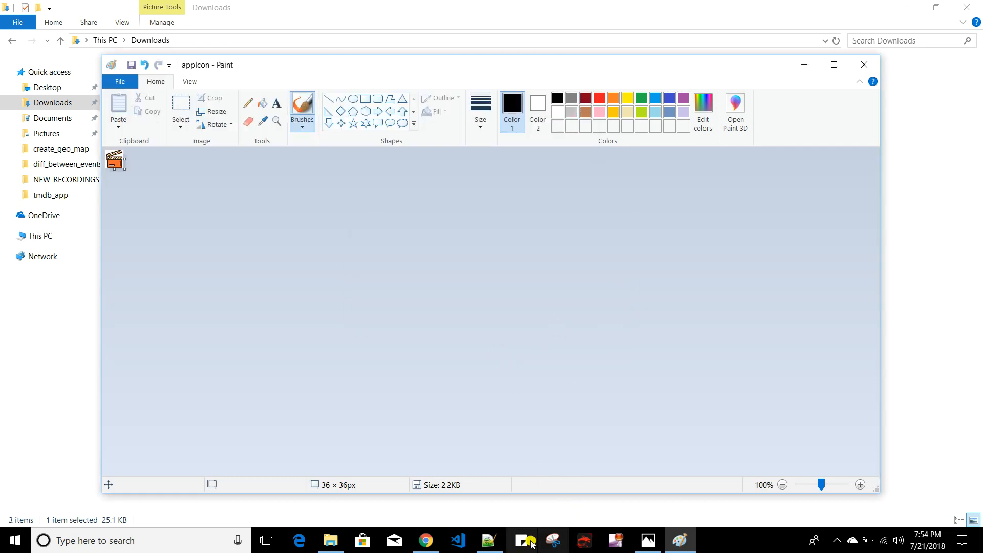
Check the appIconAlt rows in the Photos naming table, then return to File Explorer
left_click(650, 540)
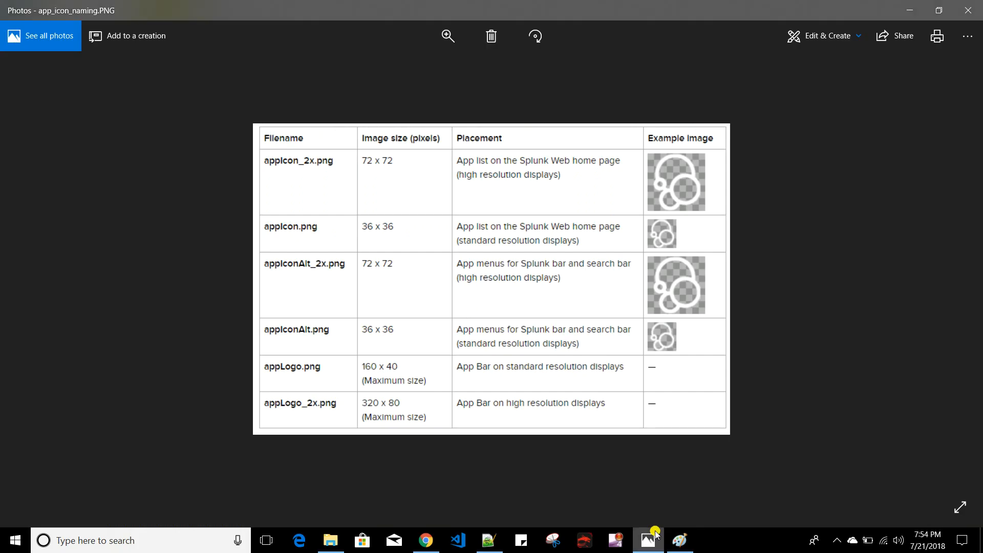
mouse_move(319, 213)
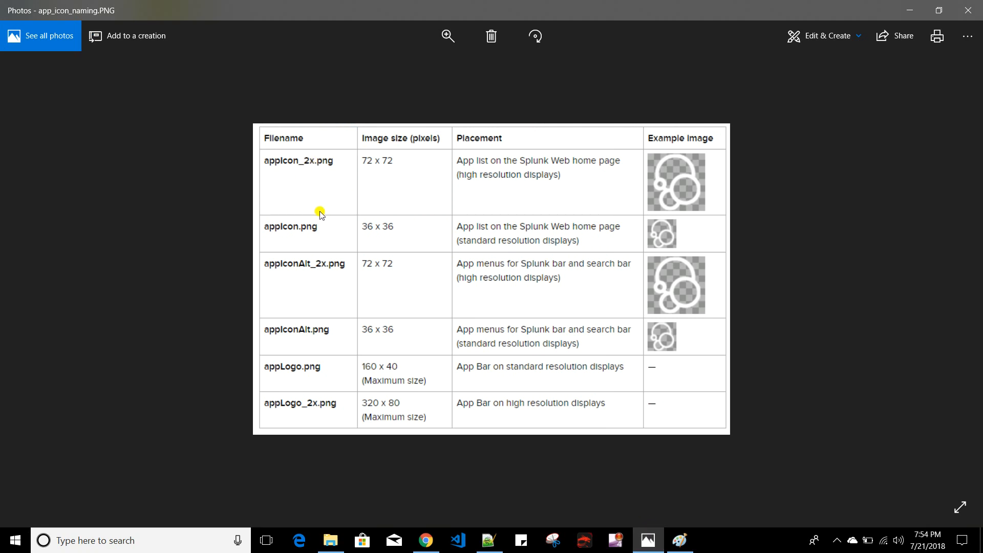
mouse_move(343, 301)
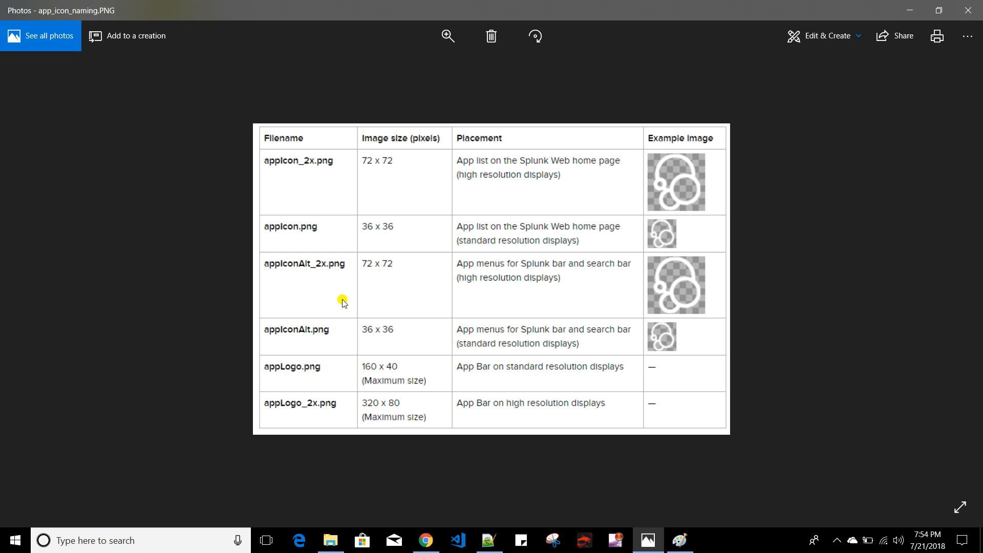
left_click(679, 540)
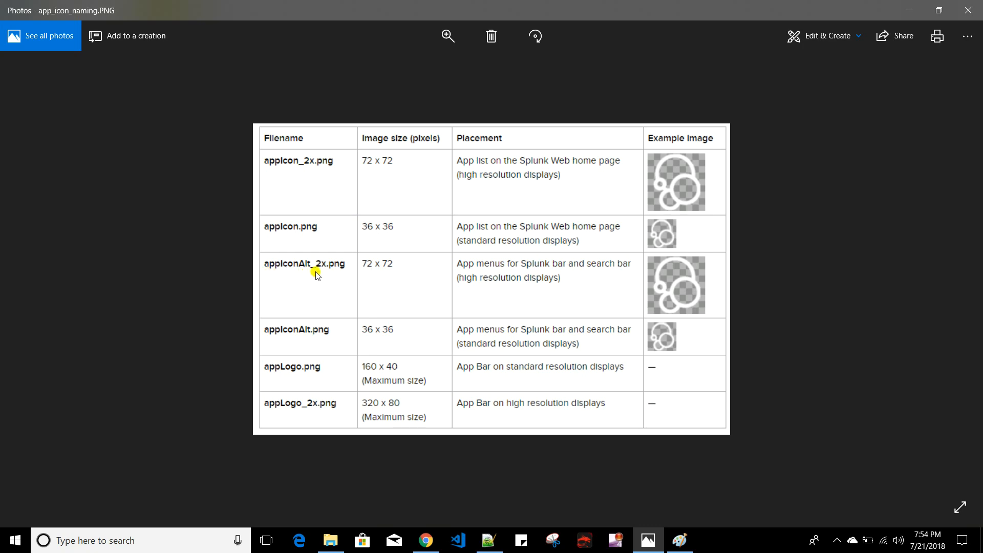
left_click(331, 539)
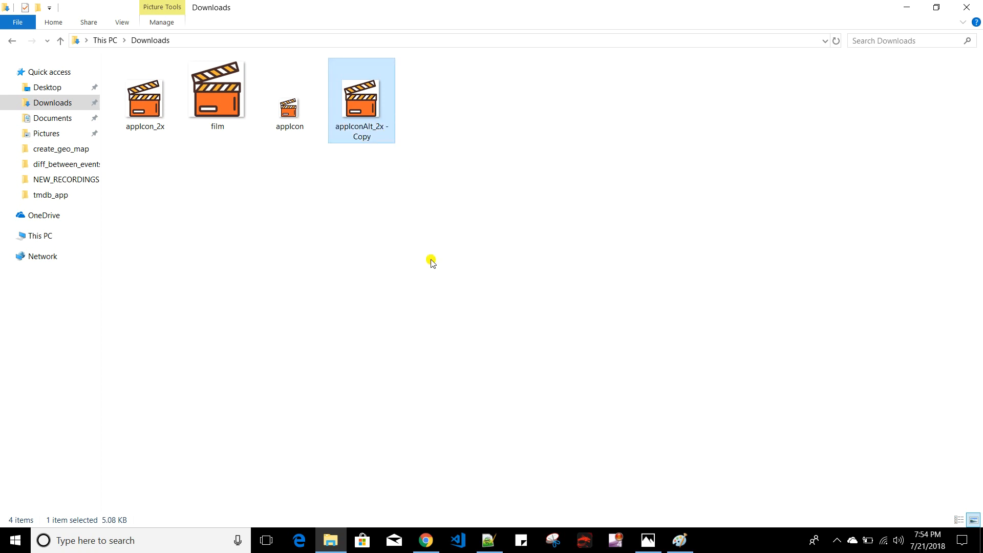
Rename 'appIconAlt_2x - Copy' in Downloads to appIconAlt_2x
left_click(288, 95)
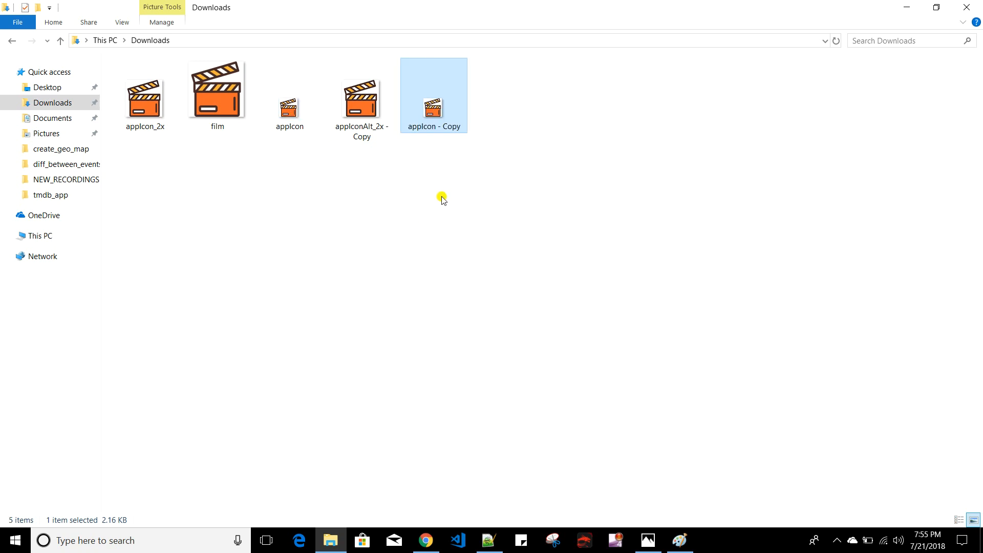
double_click(434, 96)
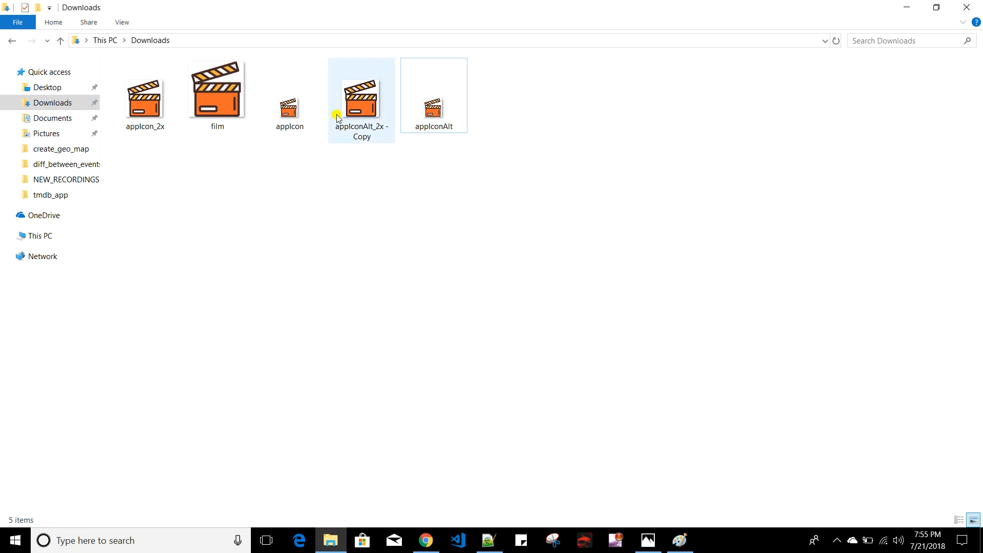
left_click(362, 88)
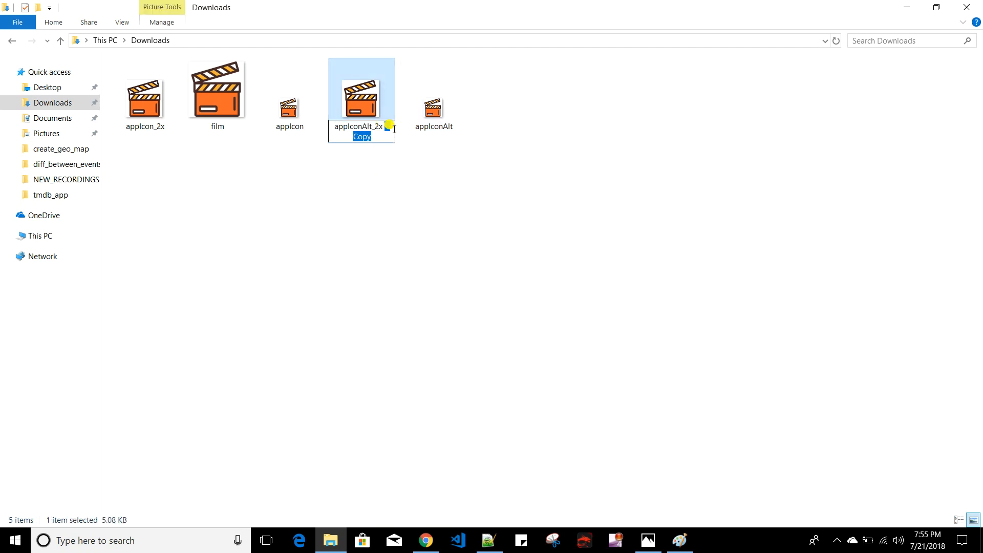
left_click(378, 217)
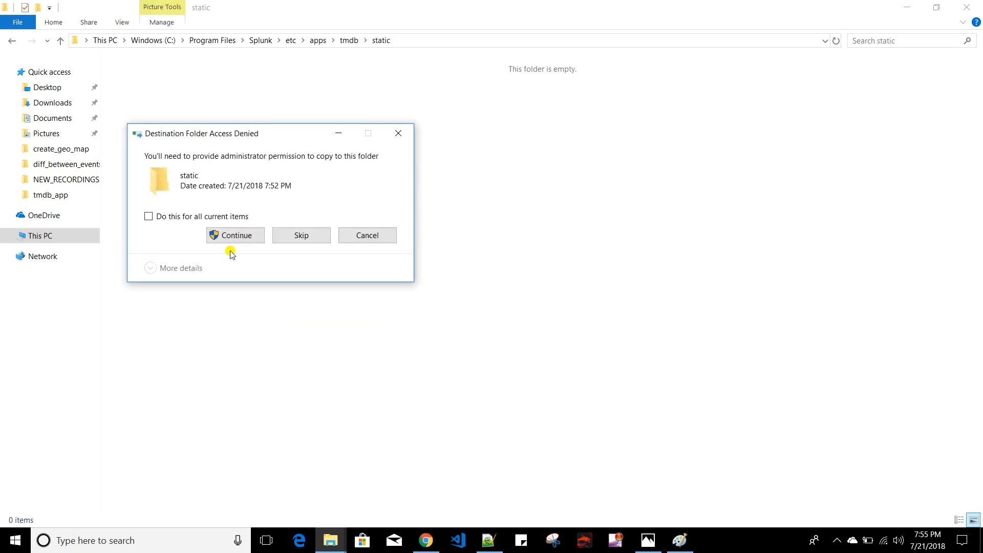
Grant administrator permission to copy the four icons into tmdb\static, then return to Splunk in Chrome
left_click(235, 236)
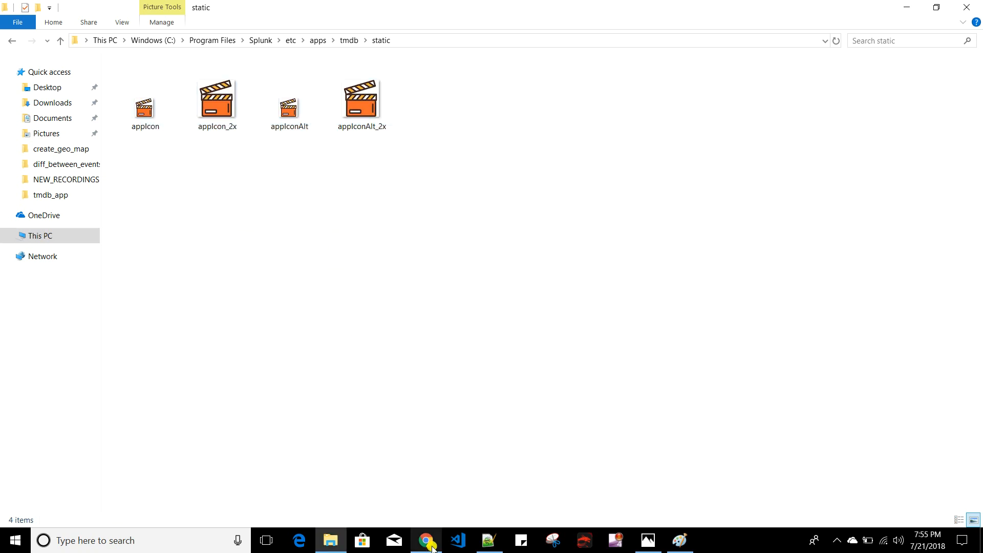
left_click(425, 541)
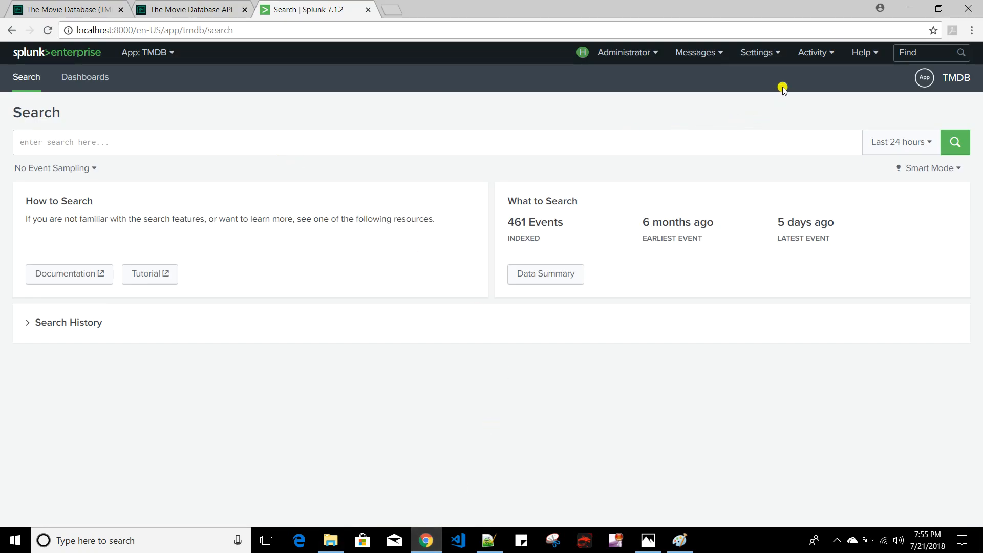
Restart Splunk from Settings > Server controls and confirm the restart
left_click(757, 52)
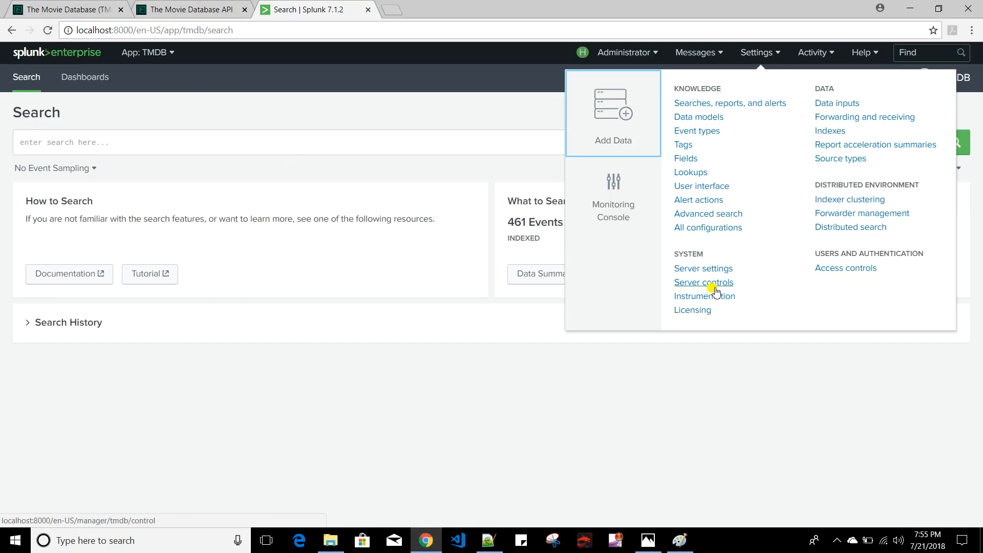
left_click(703, 283)
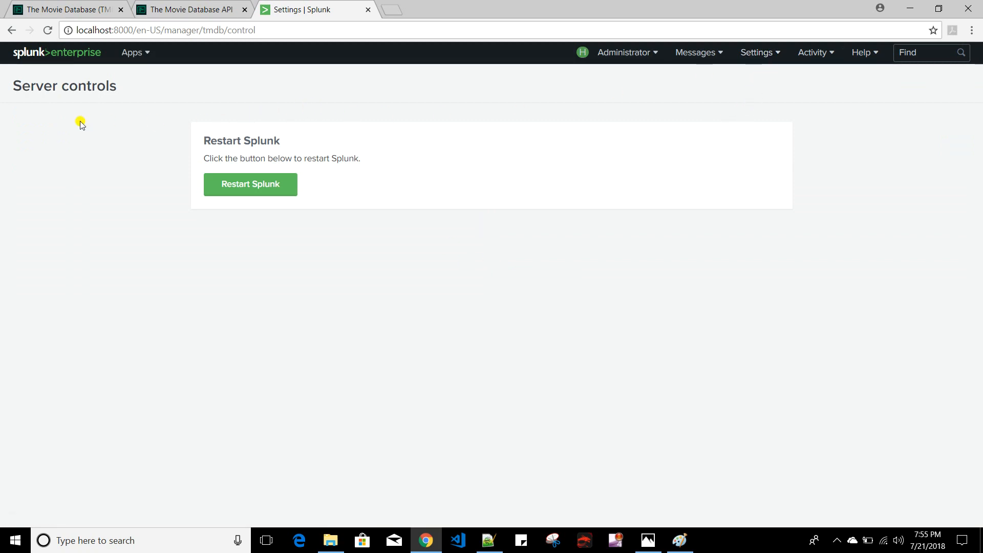
left_click(249, 183)
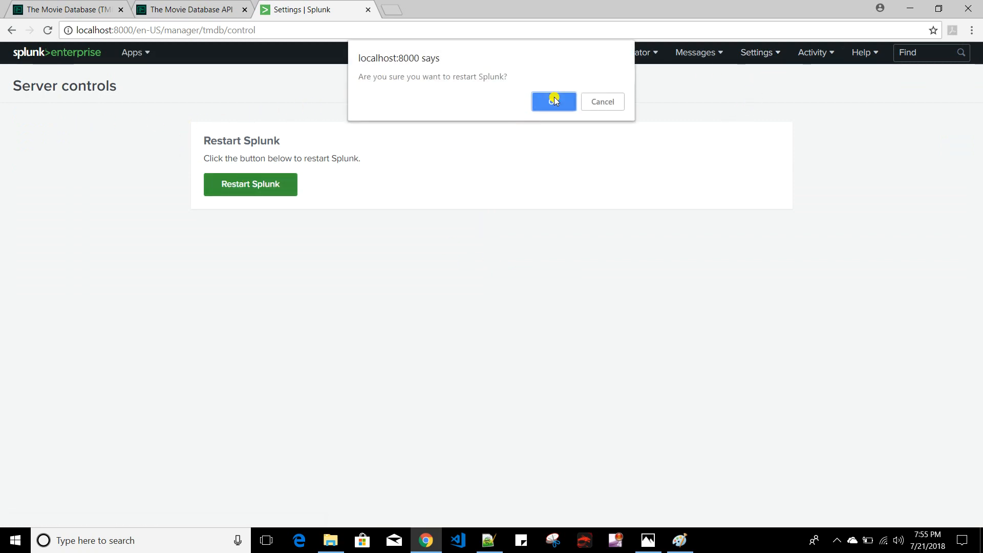
left_click(553, 102)
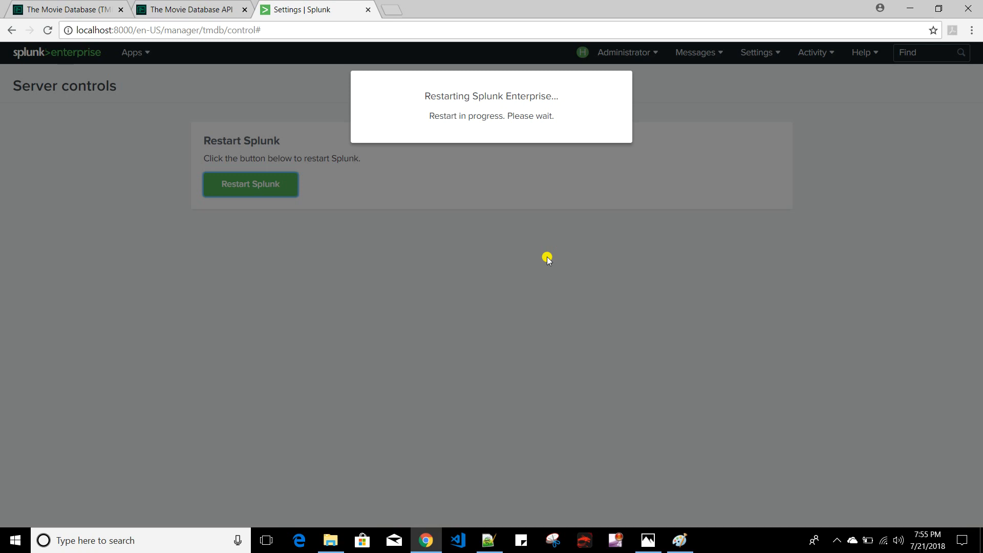
mouse_move(417, 232)
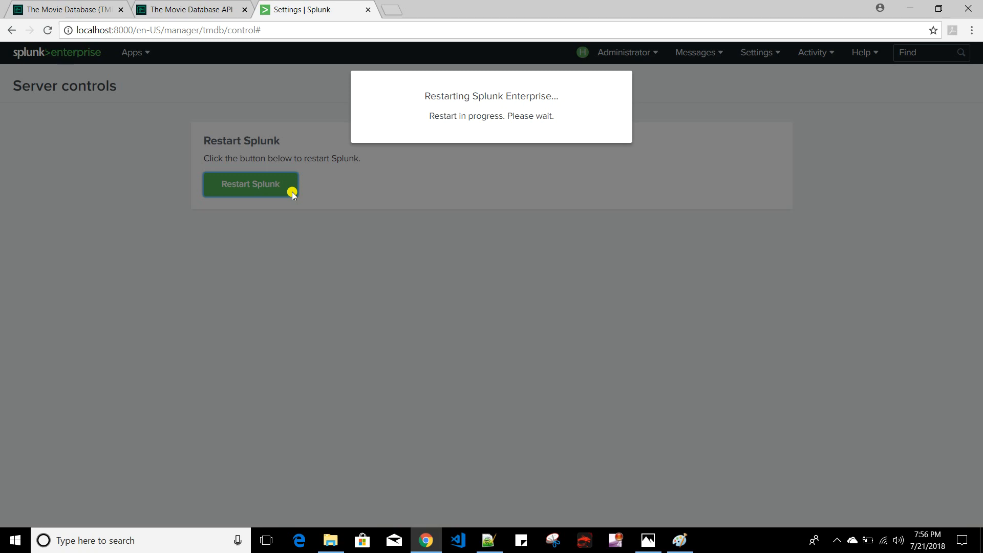
mouse_move(9, 111)
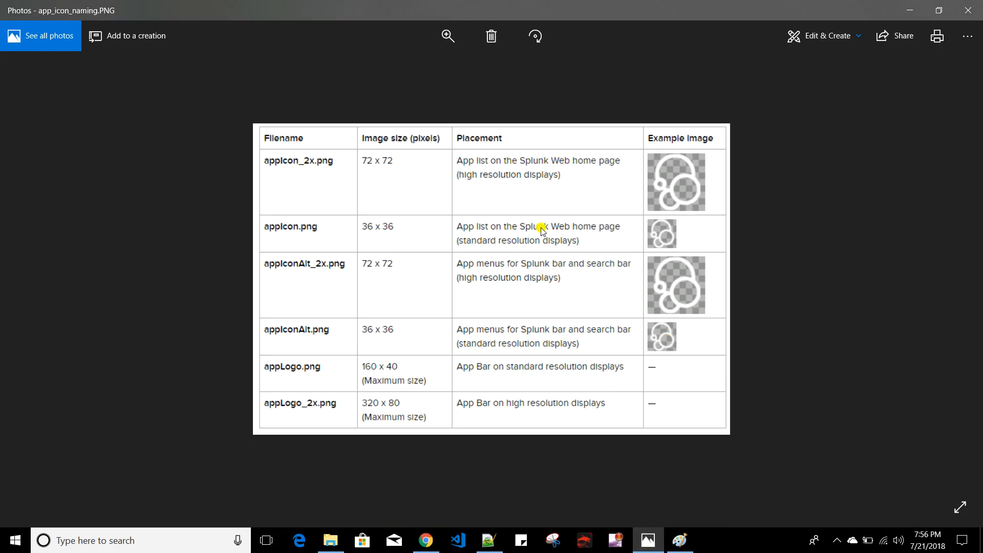
mouse_move(430, 179)
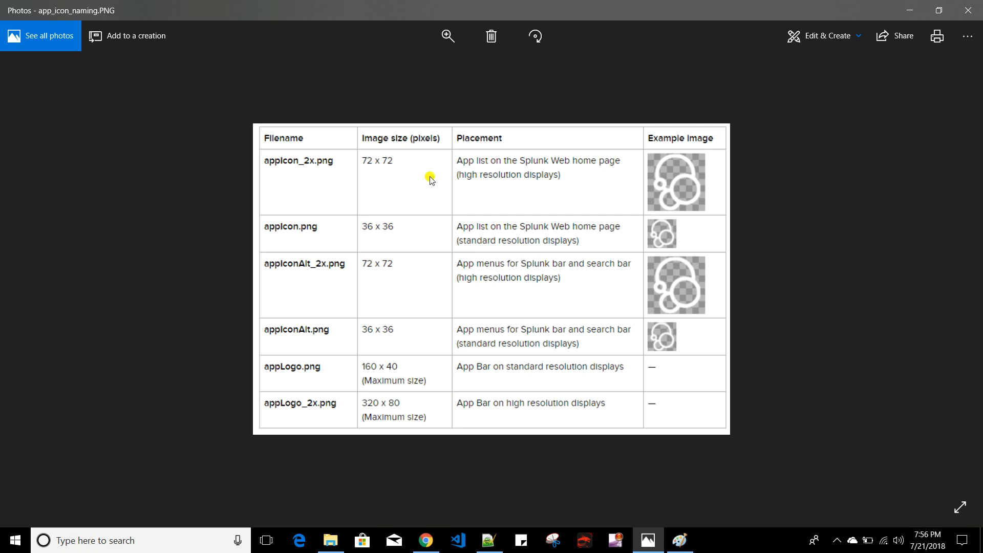
mouse_move(608, 163)
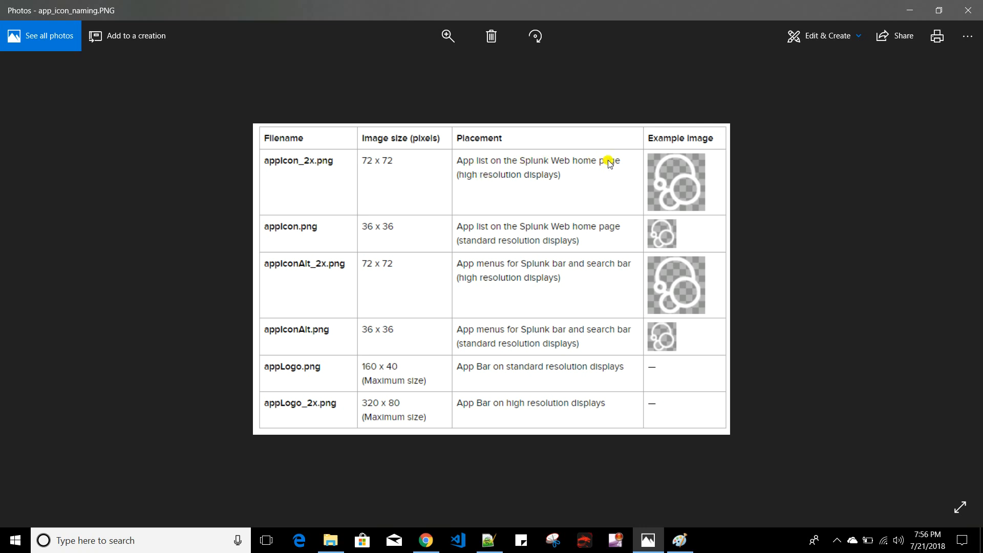
mouse_move(301, 243)
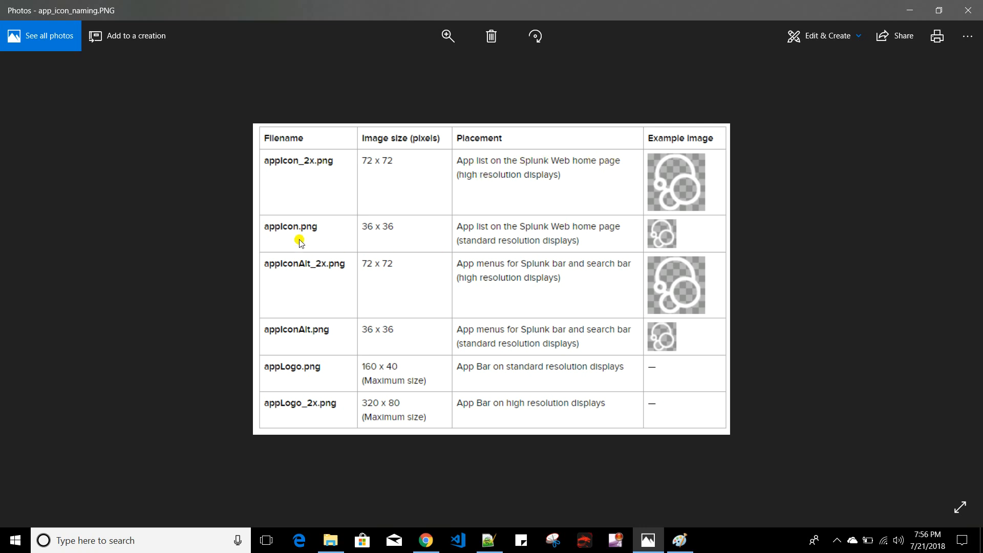
mouse_move(321, 237)
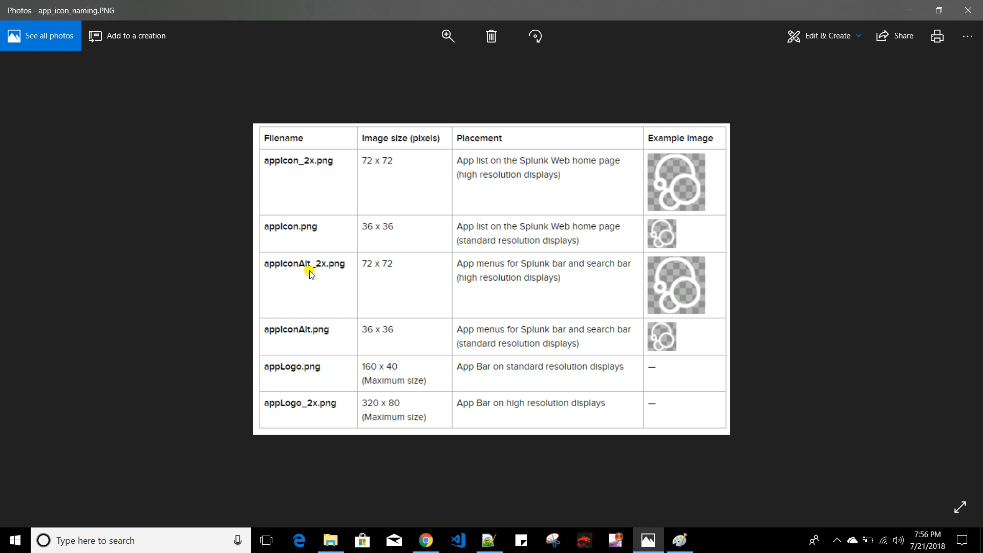
mouse_move(477, 264)
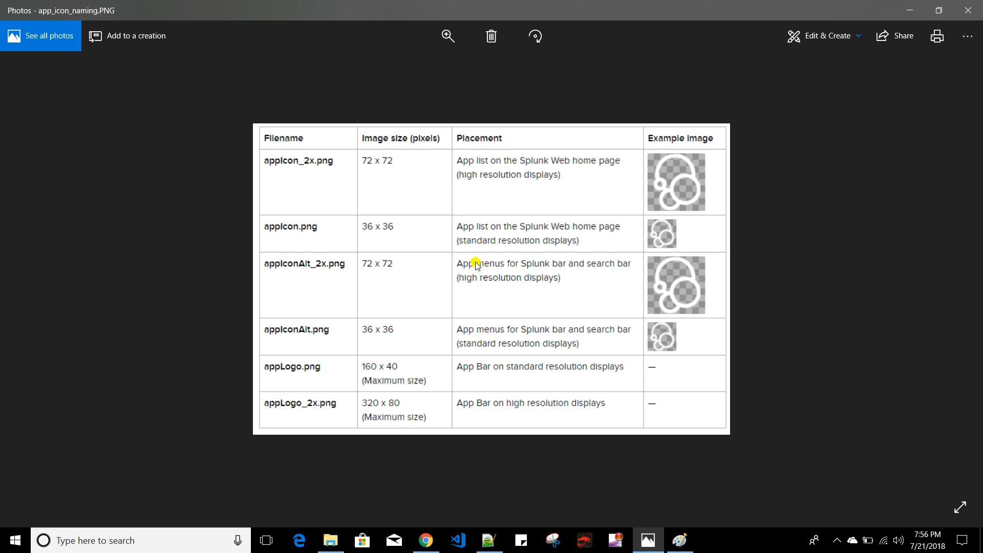
mouse_move(617, 273)
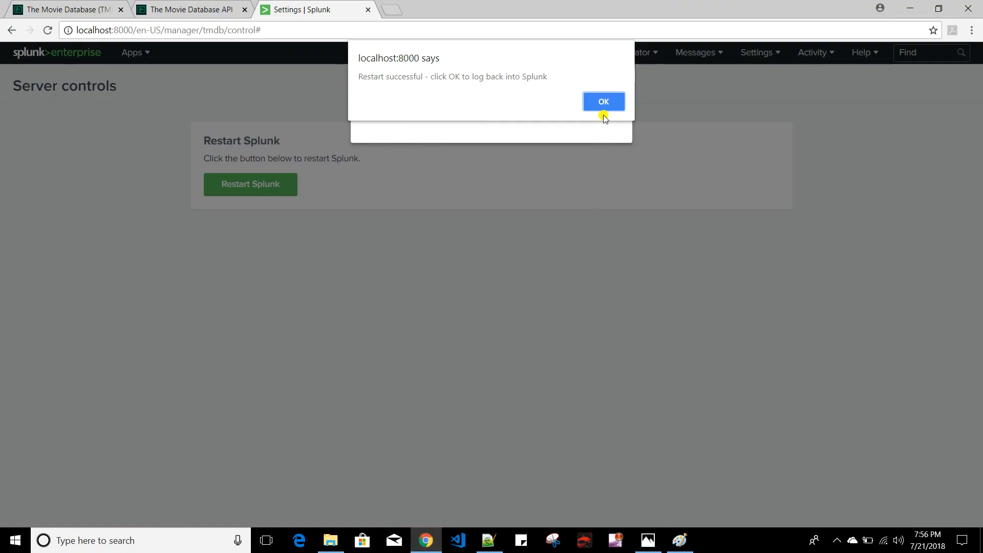
Acknowledge the restart alert, sign back in, and view the Apps menu showing TMDB's clapperboard icon
left_click(602, 101)
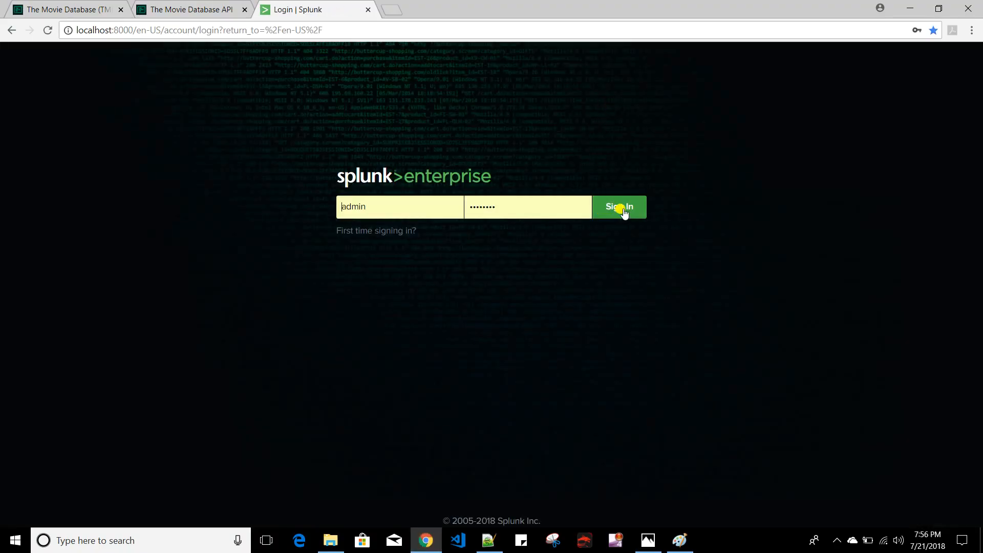
left_click(618, 207)
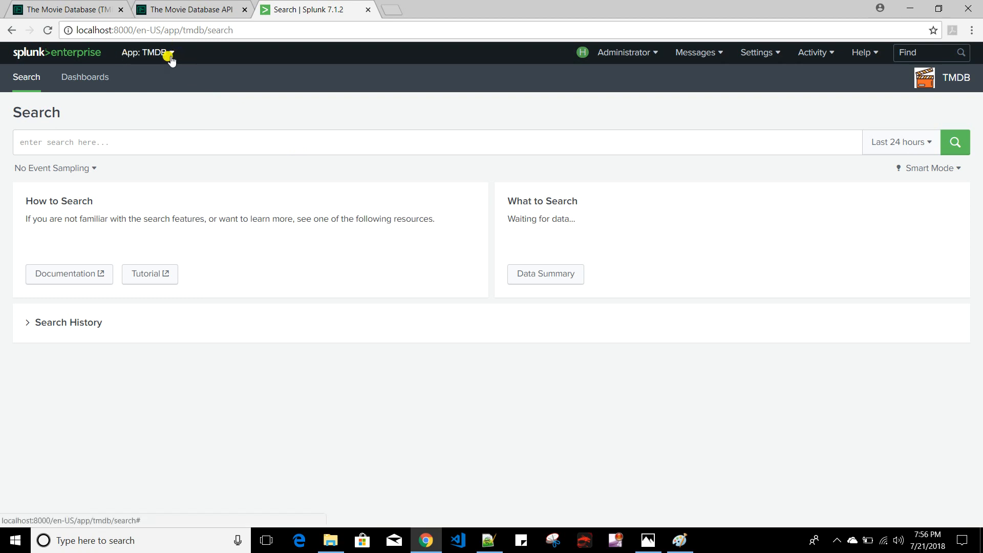
left_click(148, 52)
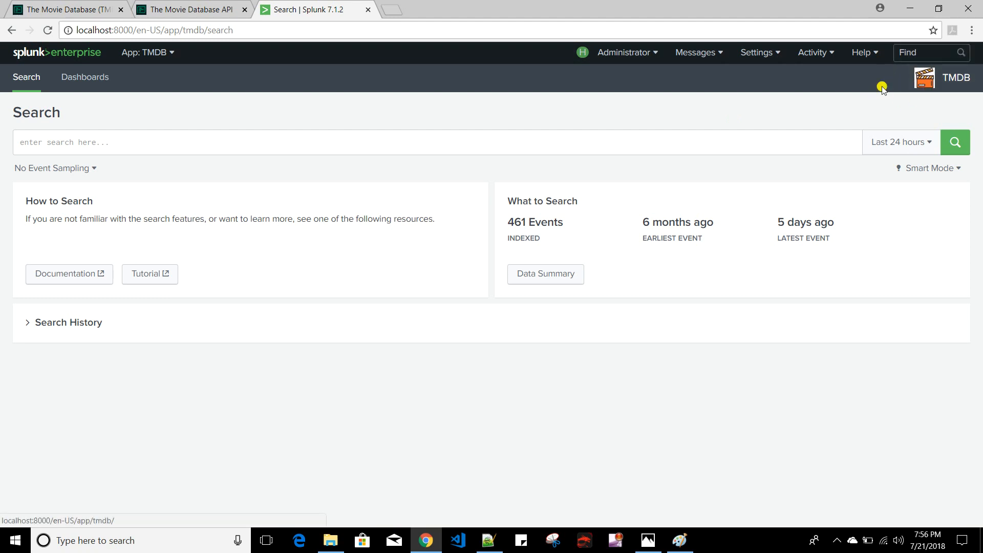
mouse_move(352, 213)
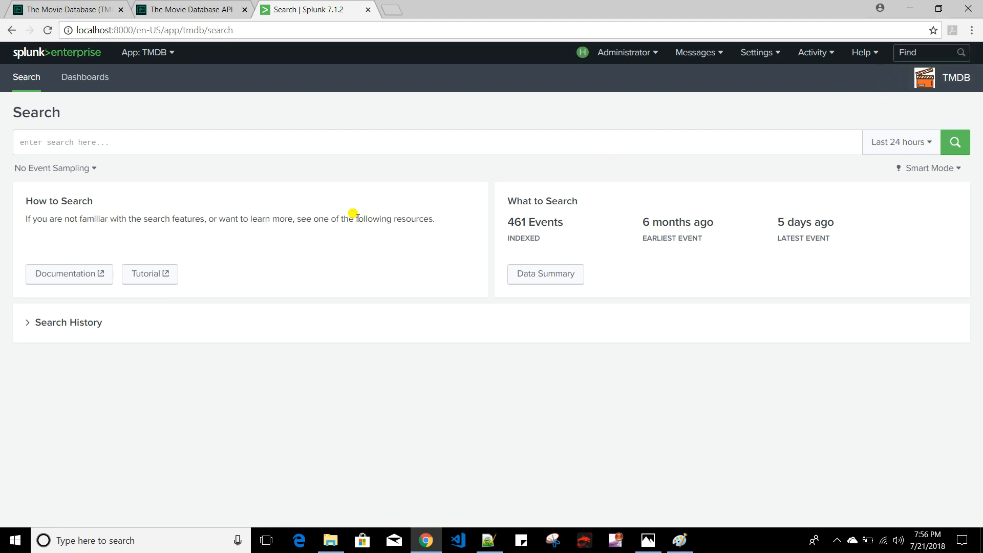